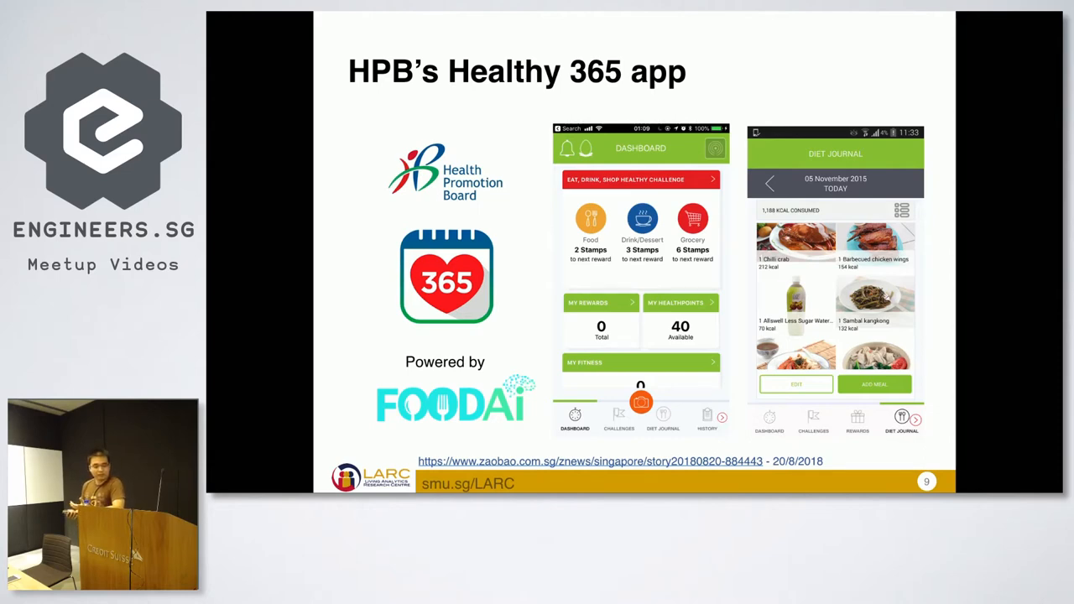
Advance the slideshow through the Create ML slides to slide 19 on images, texts and structured data.
key("Right")
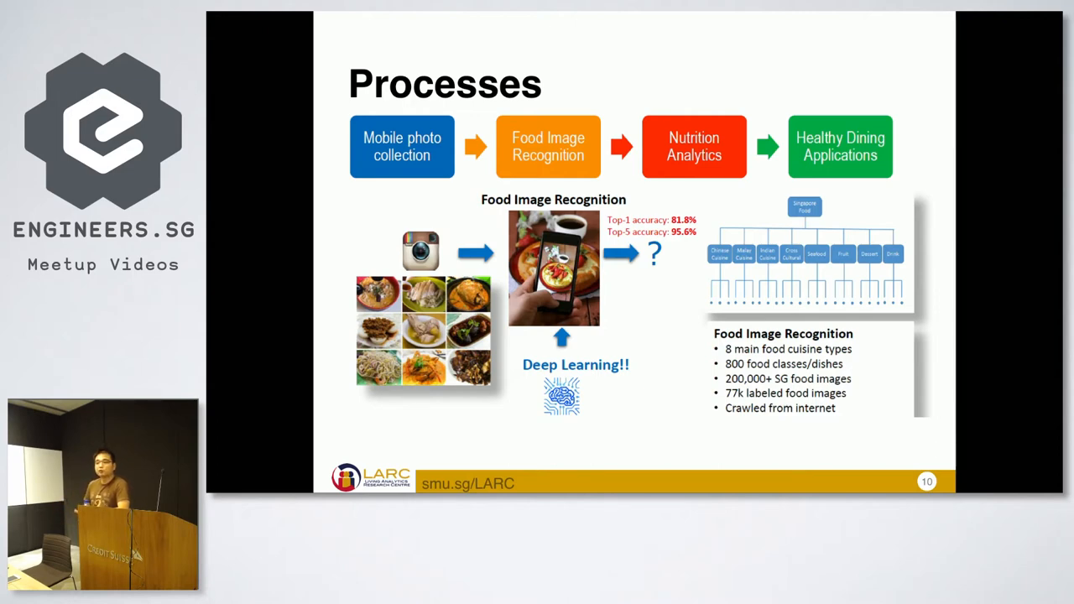
key("Right")
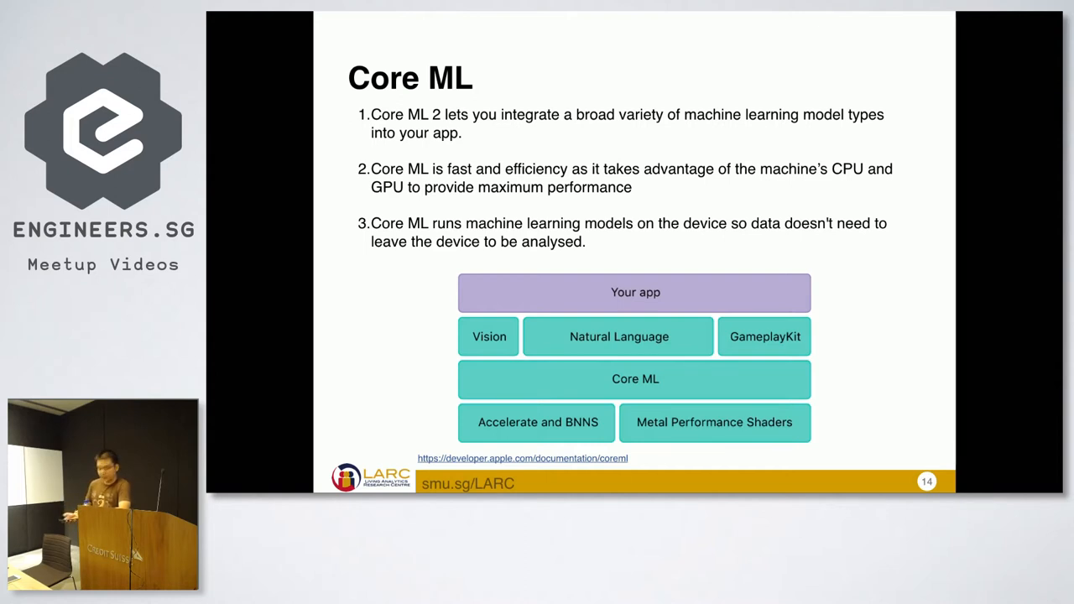
key("Right")
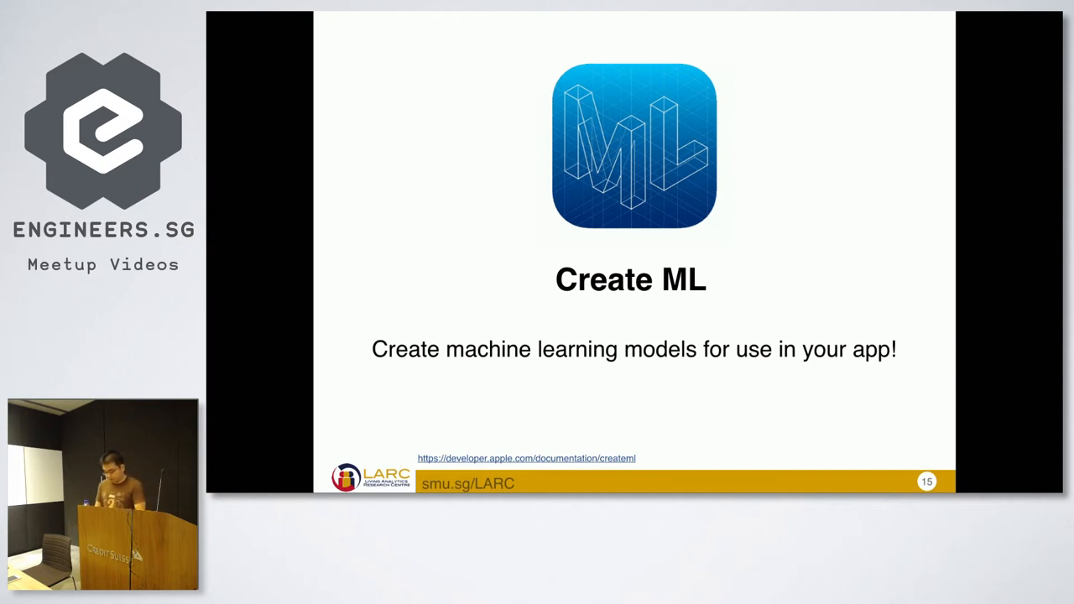
key("Right")
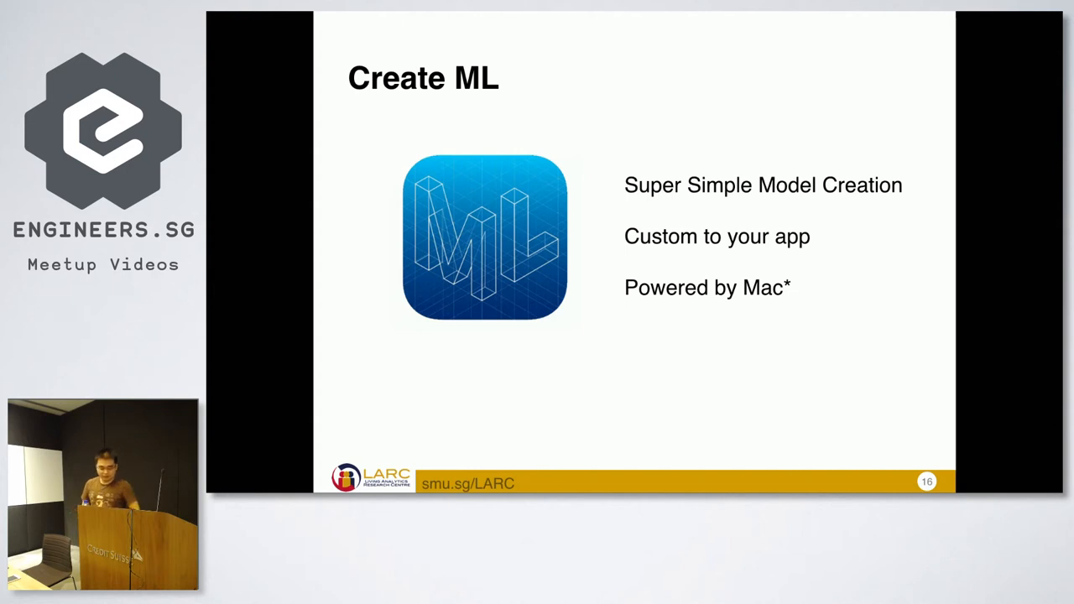
key("right")
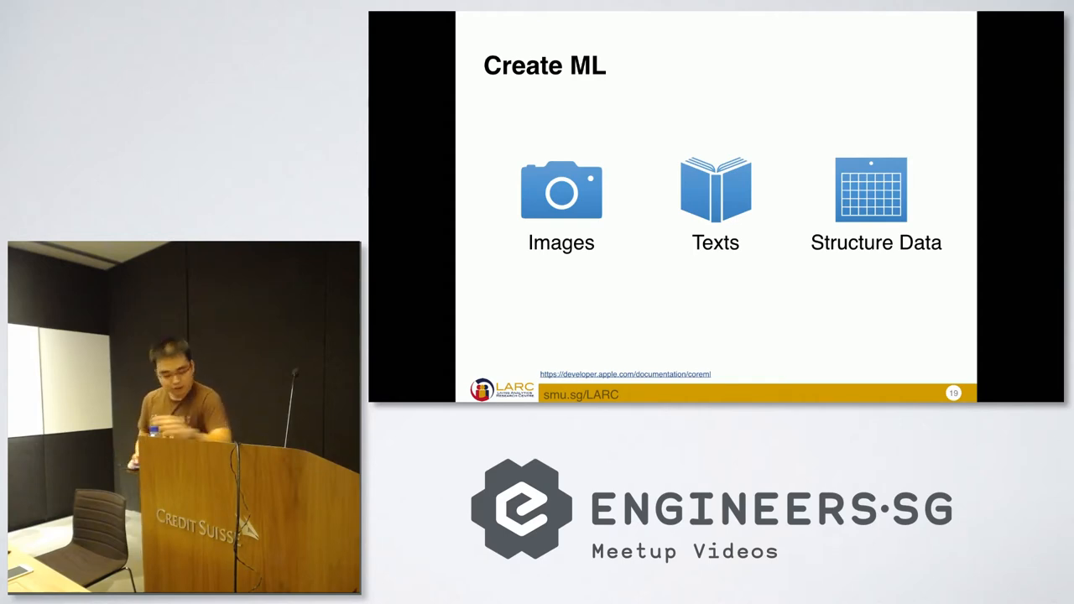
Advance past the Images, Texts, Structure Data slide to the Create ML Demos slide.
key("Right")
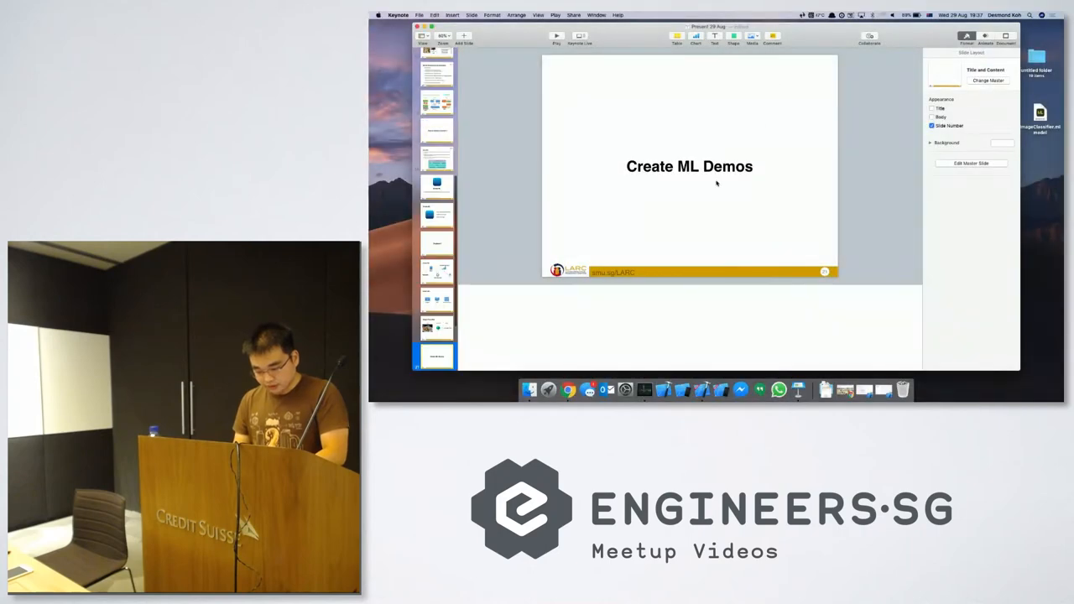
mouse_move(705, 388)
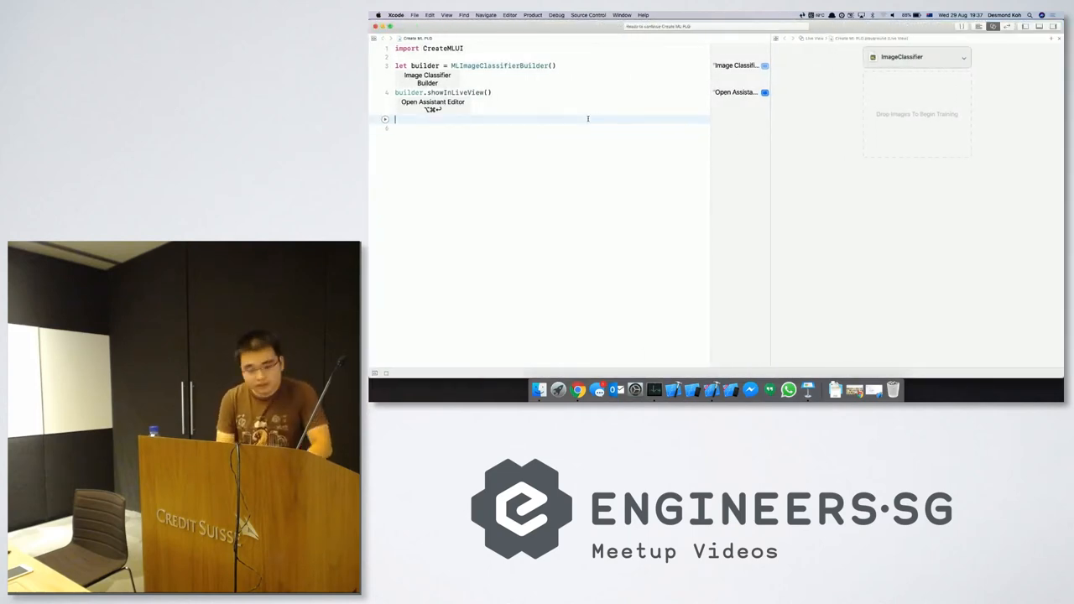
Hide Xcode from the Xcode menu to reveal the desktop.
left_click(399, 14)
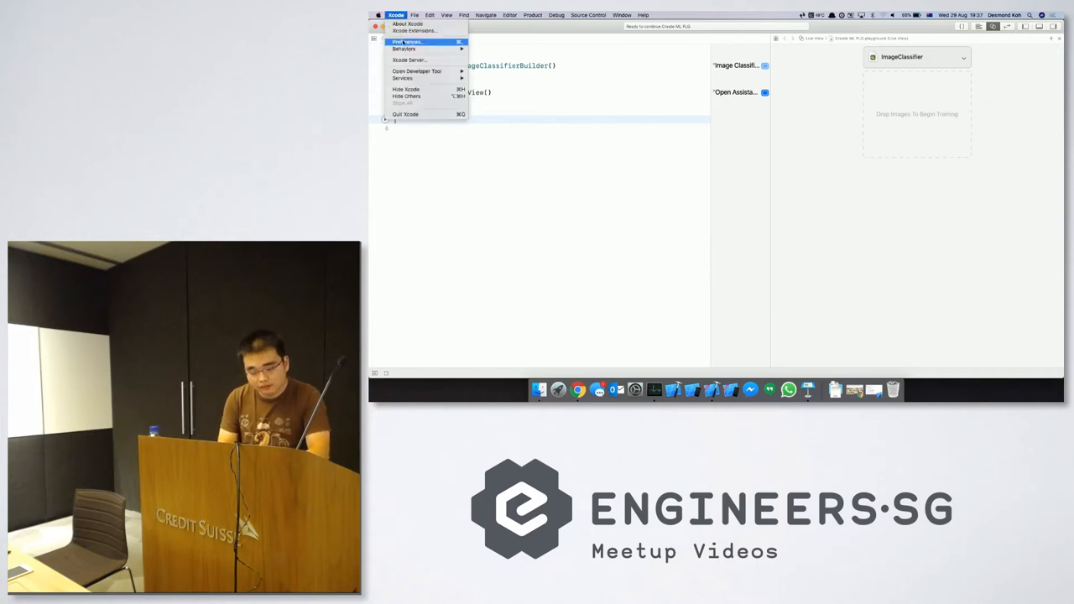
left_click(412, 41)
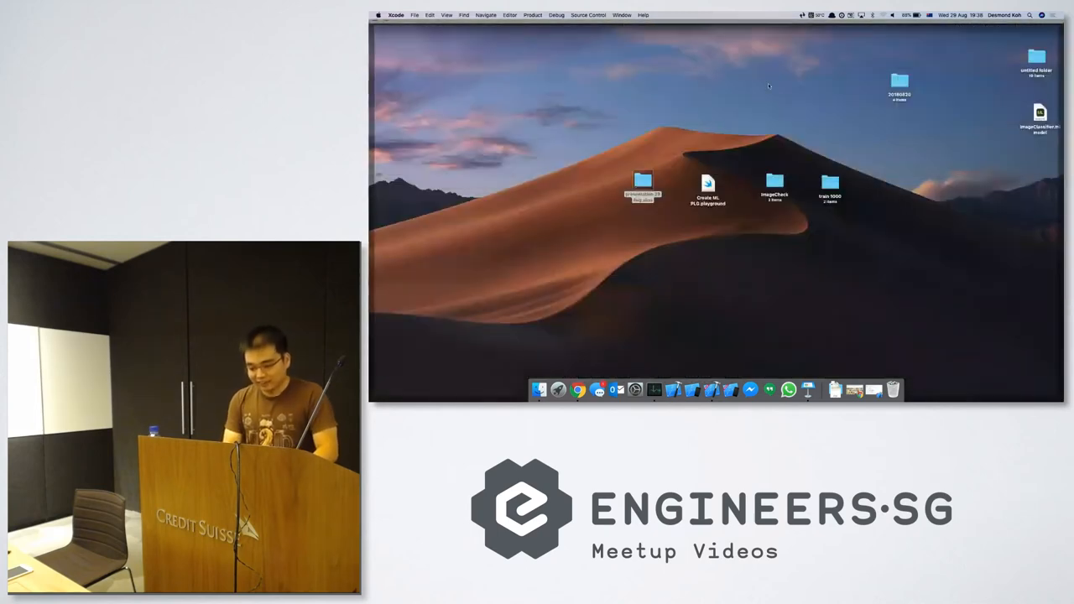
Open train 1000 then train, viewing the six food category folders as icons and then as a list.
left_click(830, 183)
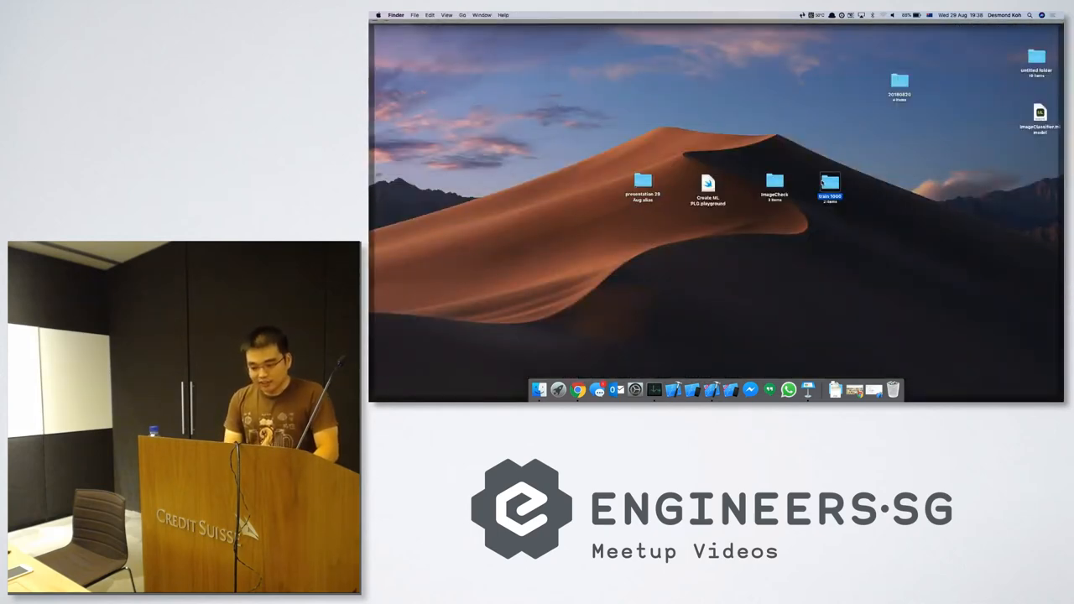
double_click(831, 182)
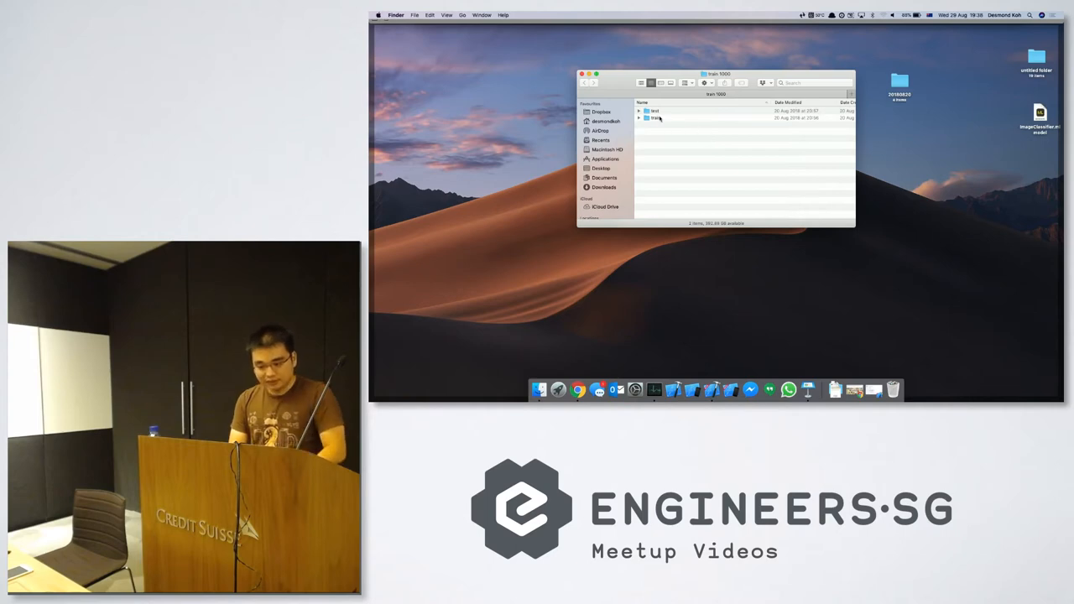
double_click(656, 118)
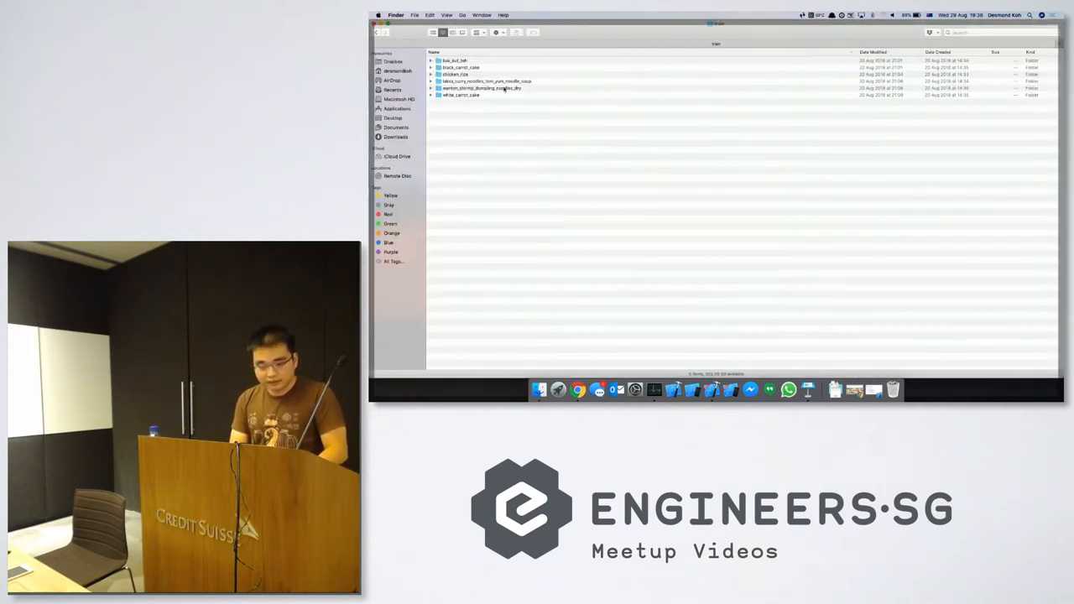
left_click(437, 33)
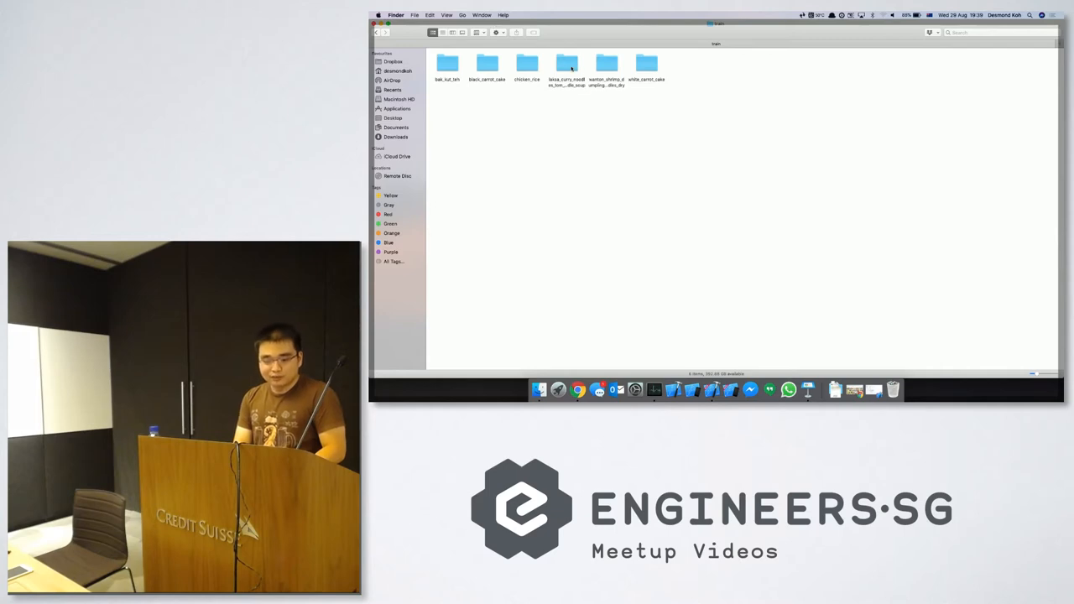
left_click(608, 64)
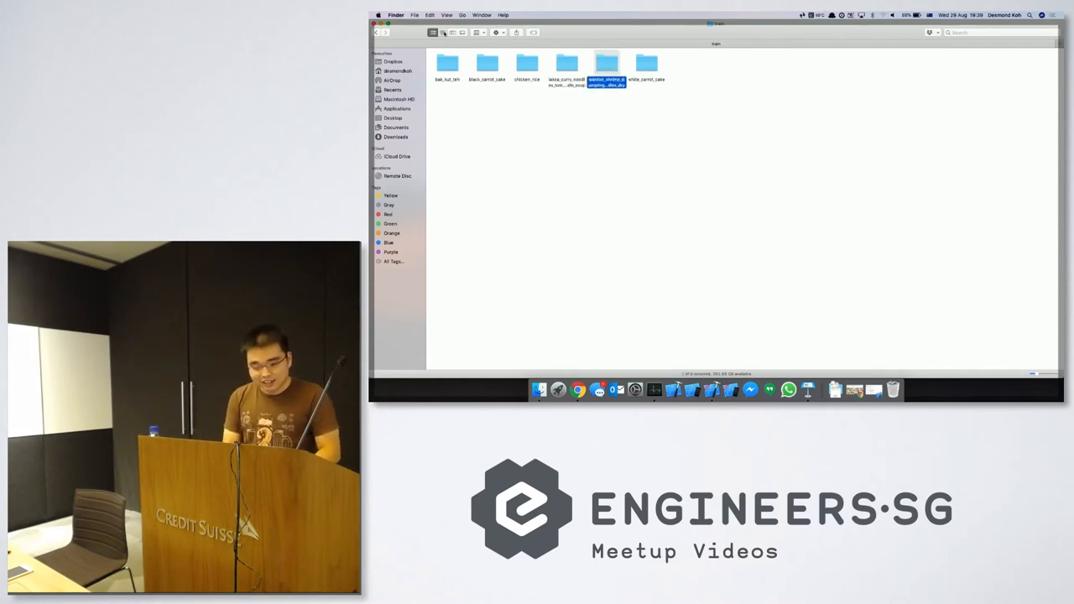
left_click(445, 33)
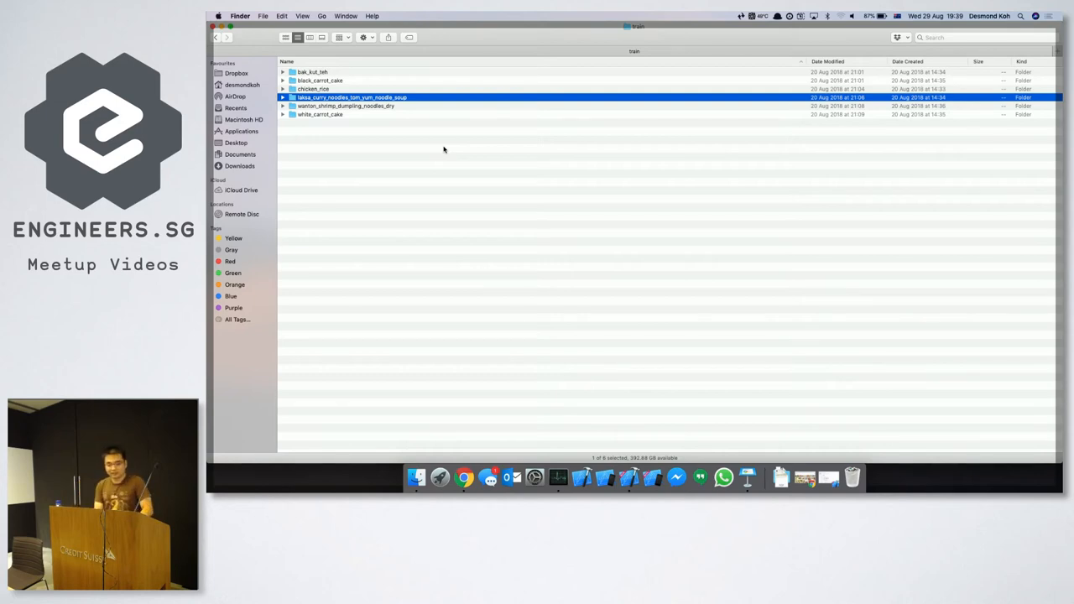
Expand bak_kut_teh in list view and scroll through its jpg photos.
left_click(285, 71)
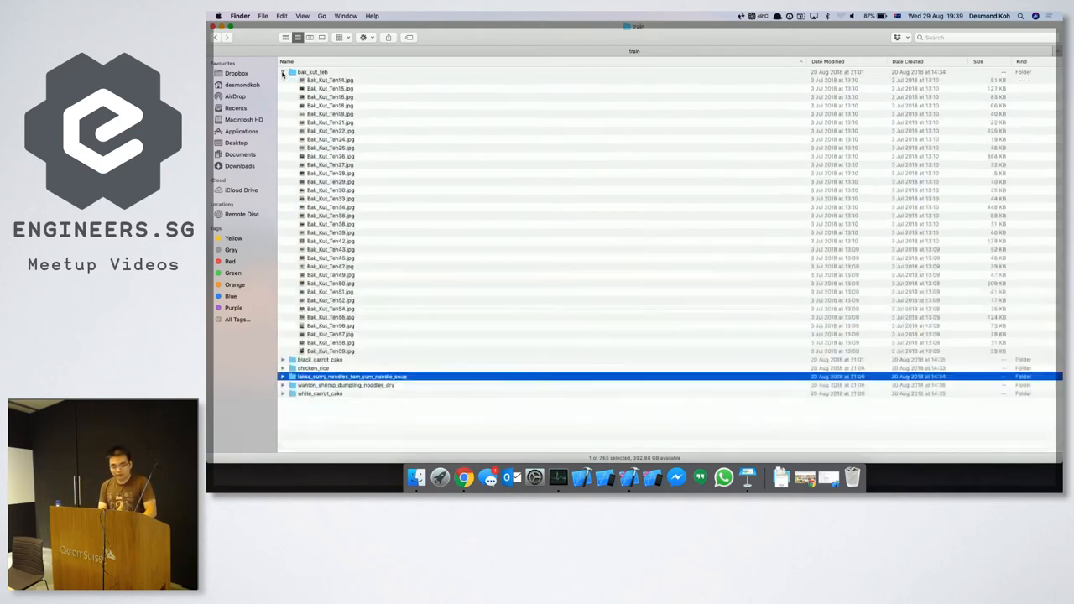
scroll("down", 3)
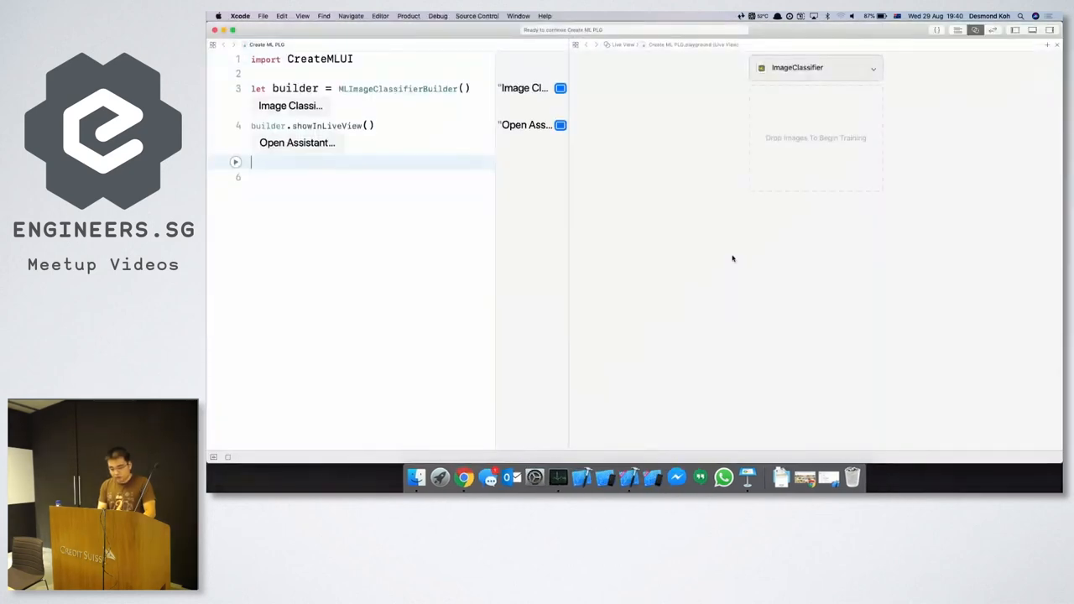
Expand ImageClassifier and pick the train folder as its training data.
left_click(869, 68)
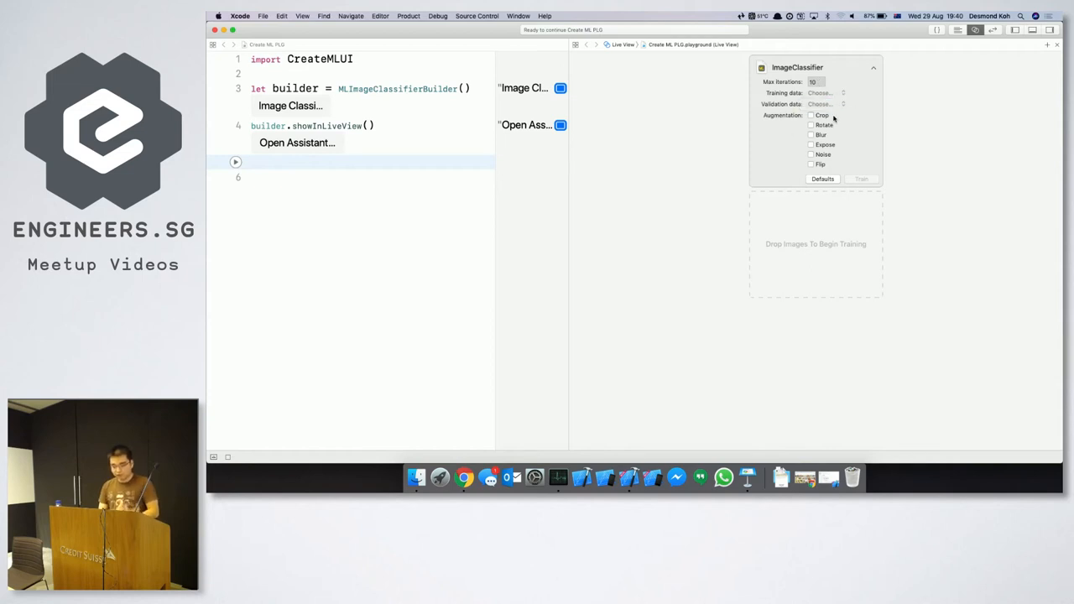
mouse_move(838, 135)
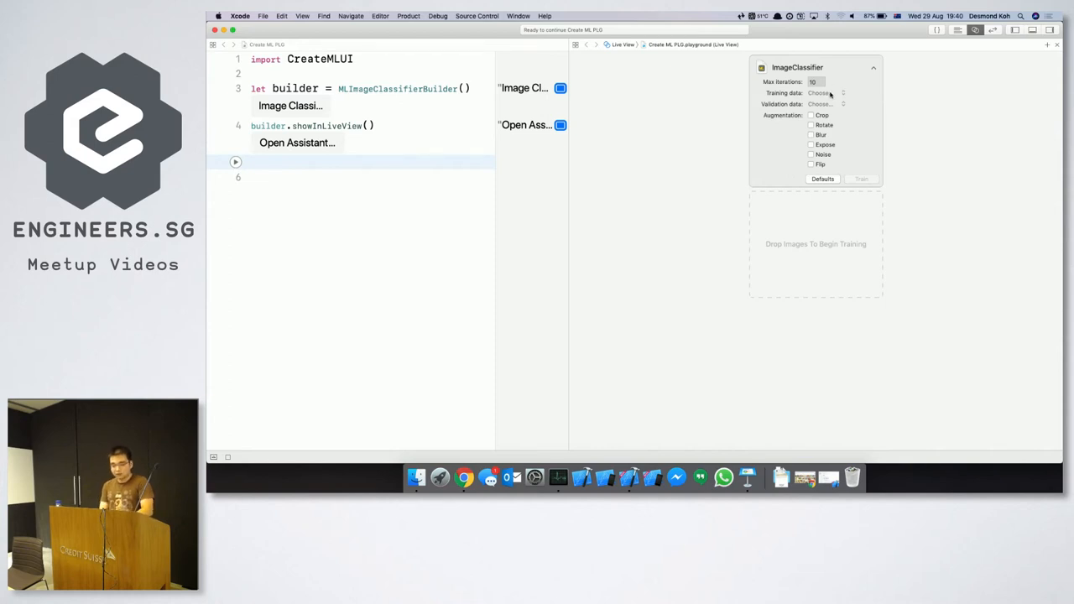
left_click(828, 92)
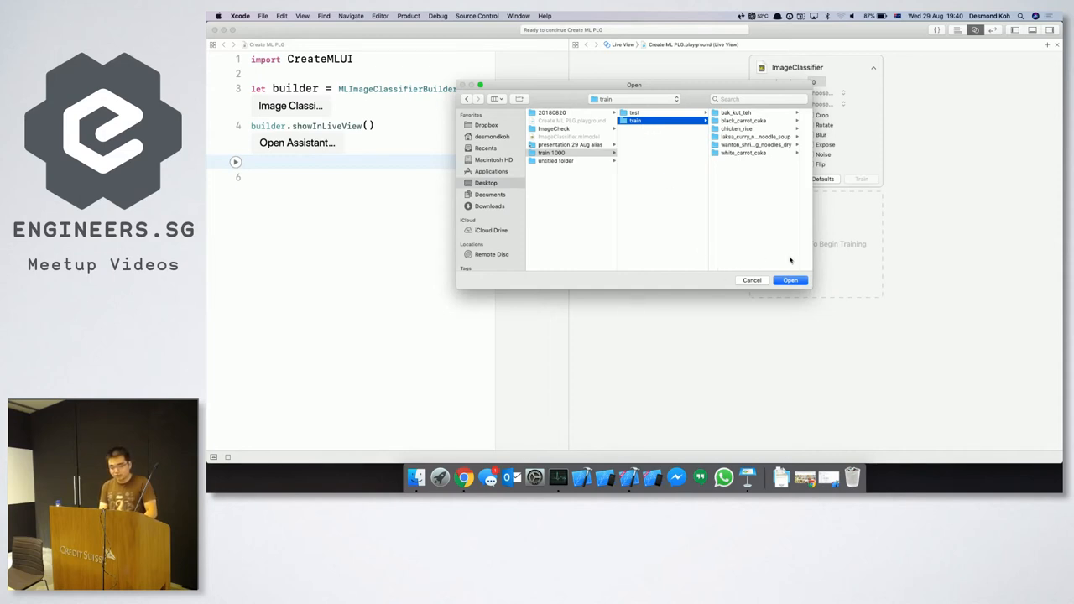
mouse_move(746, 189)
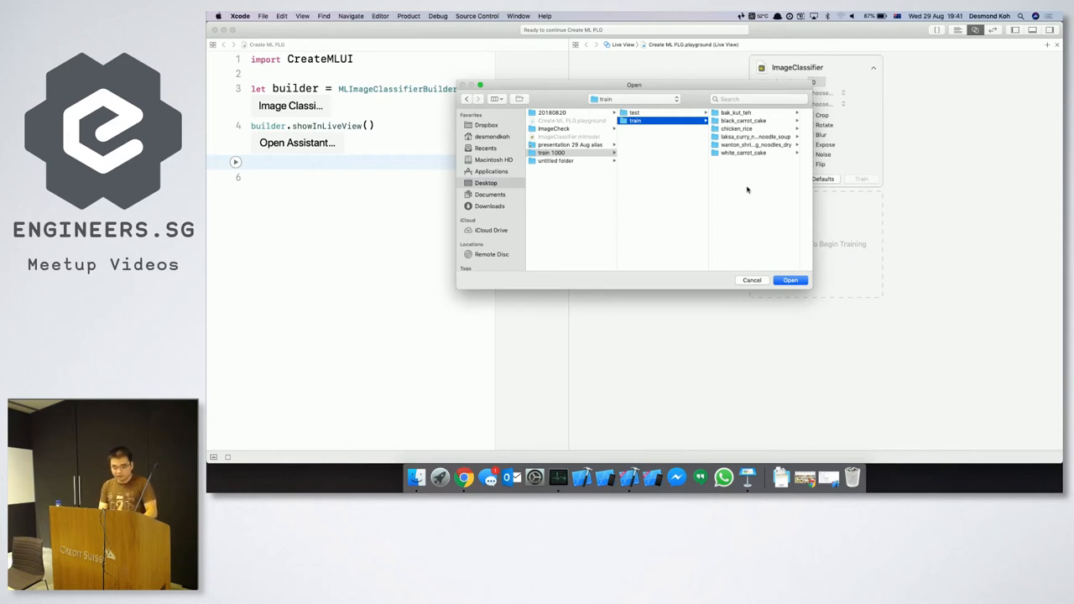
left_click(789, 279)
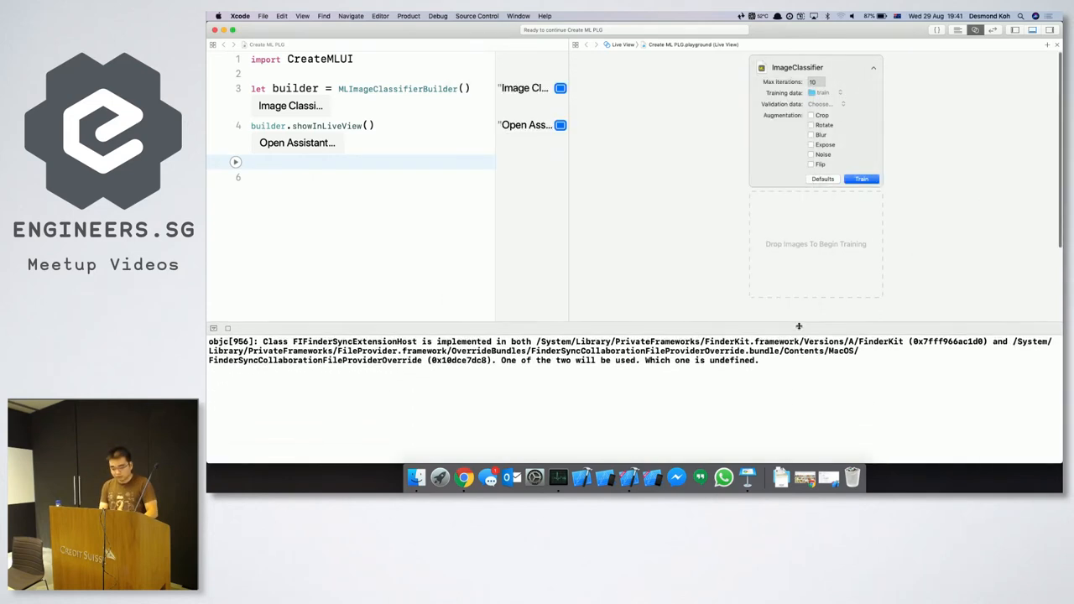
left_click(872, 65)
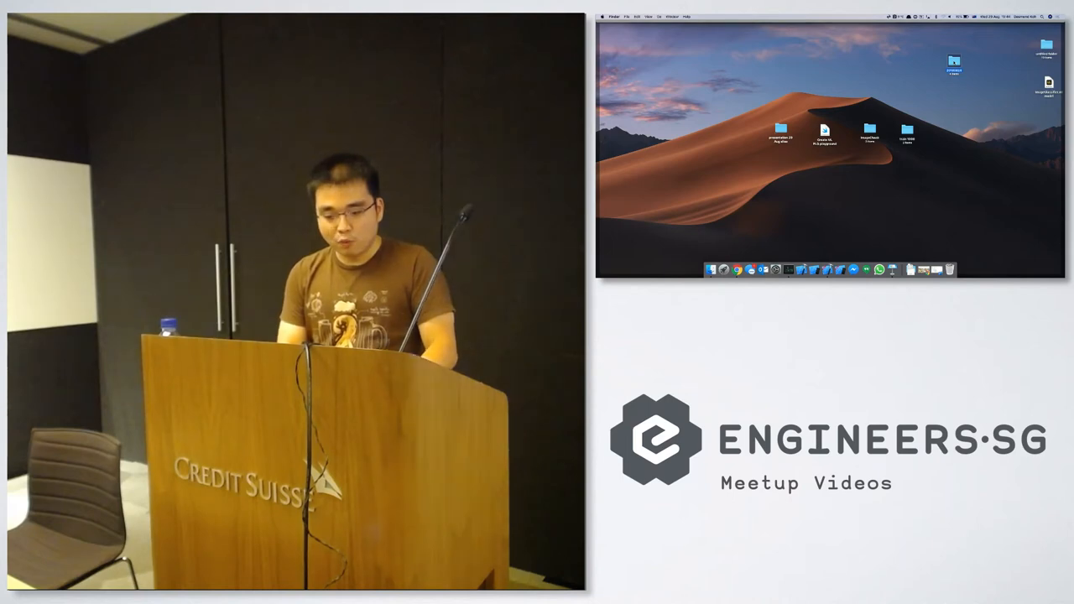
Open the train folder to view its six food category subfolders.
double_click(954, 62)
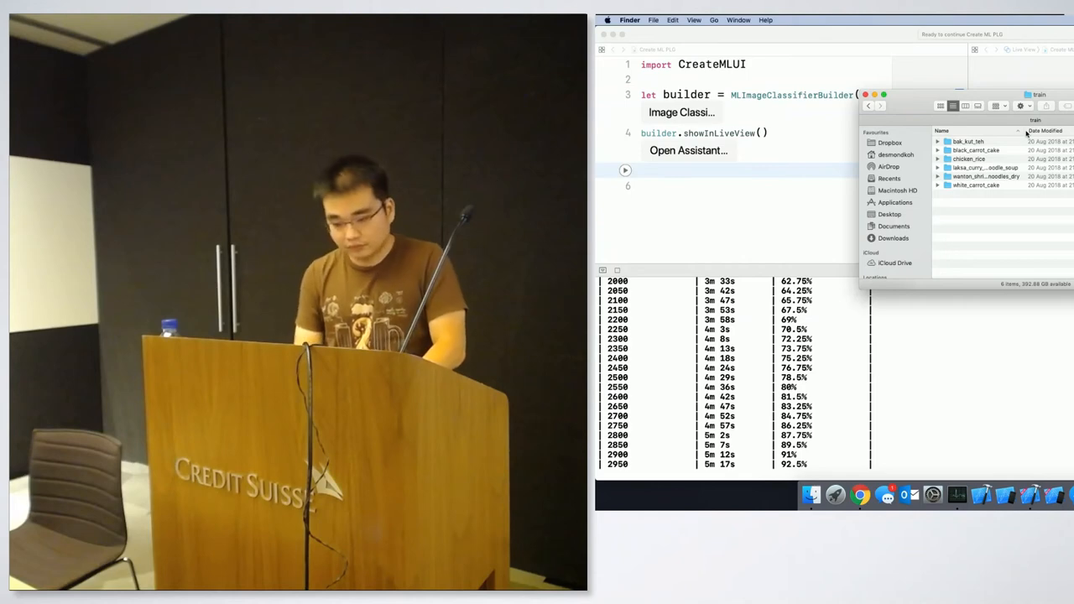
mouse_move(1025, 191)
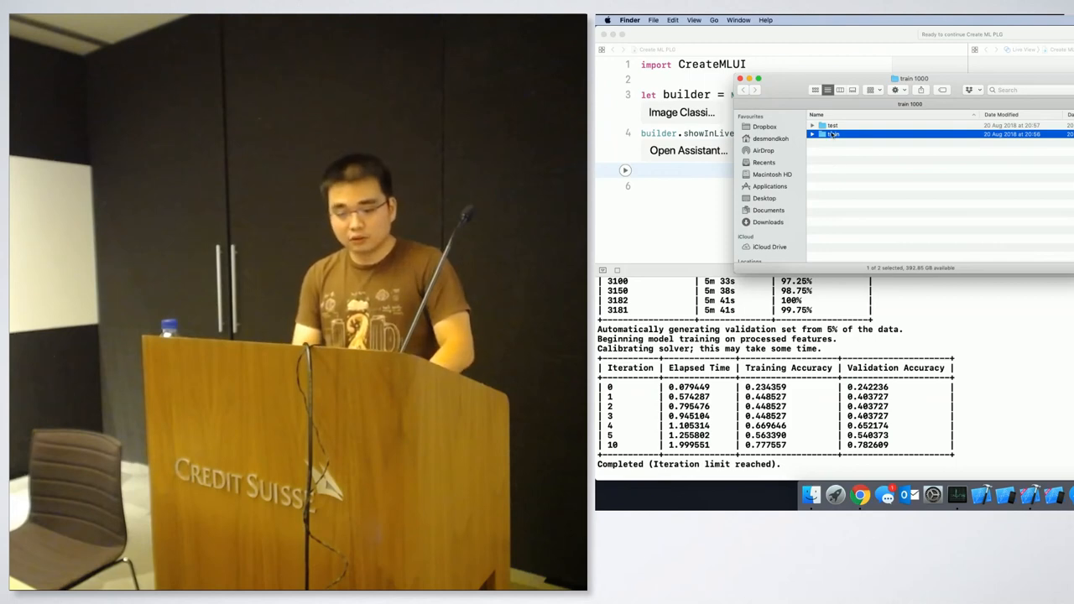
left_click(832, 125)
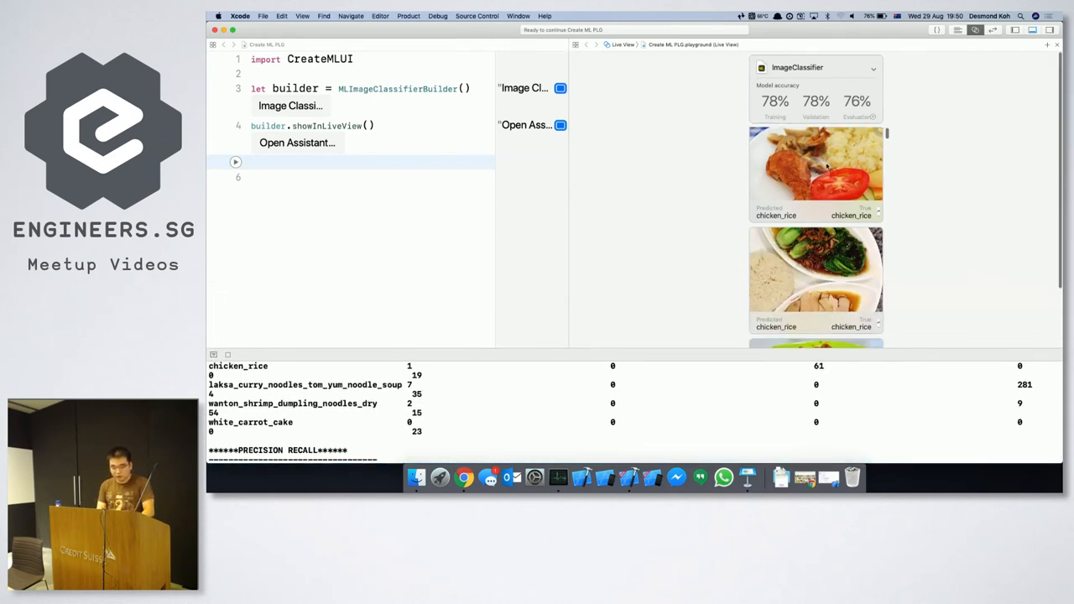
scroll("down", 3)
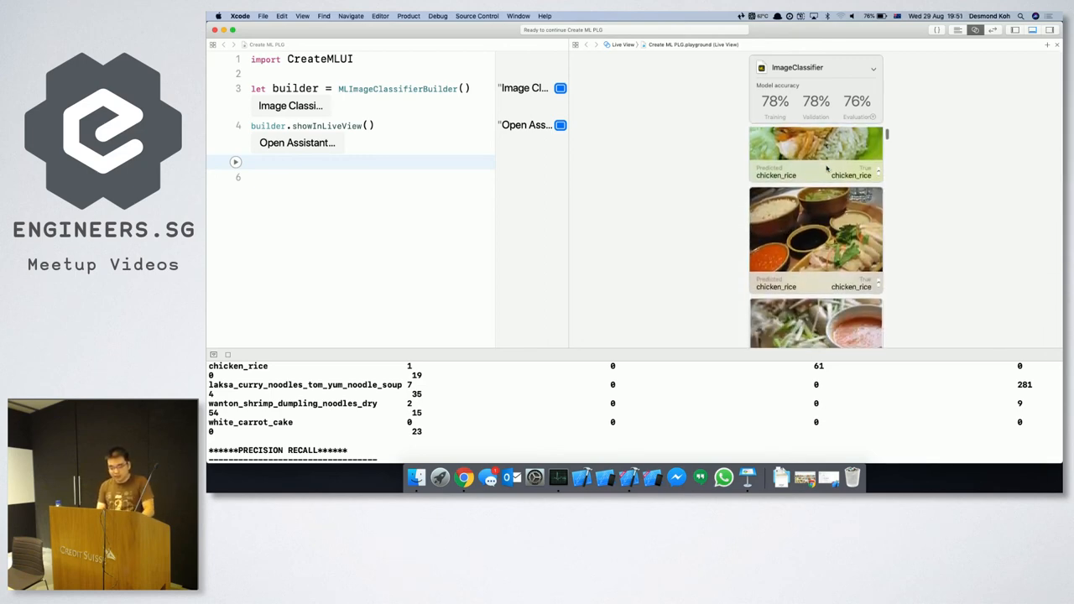
scroll("down", 3)
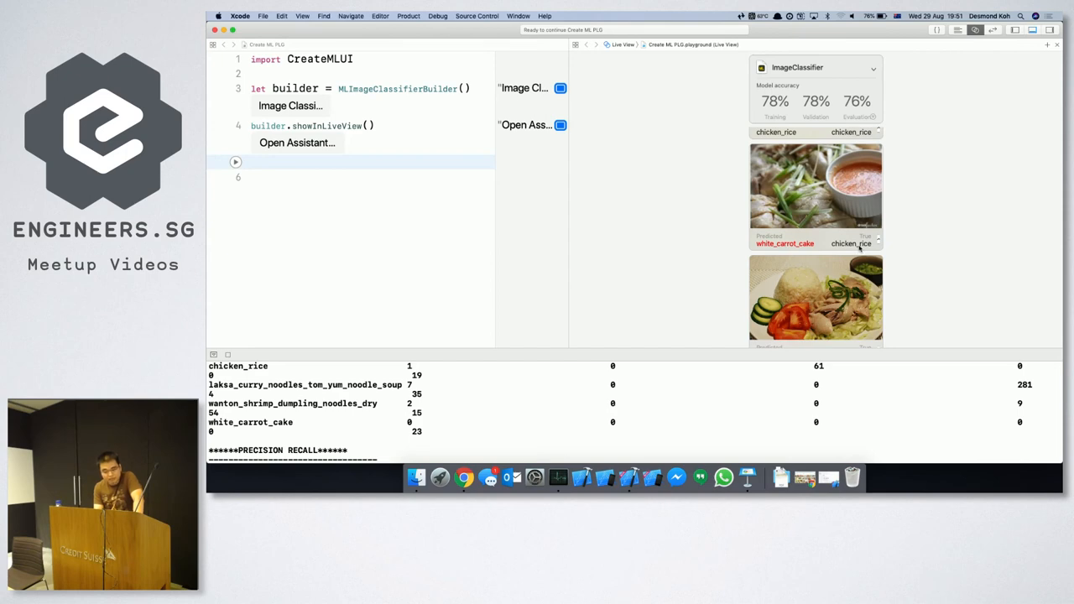
scroll("down", 3)
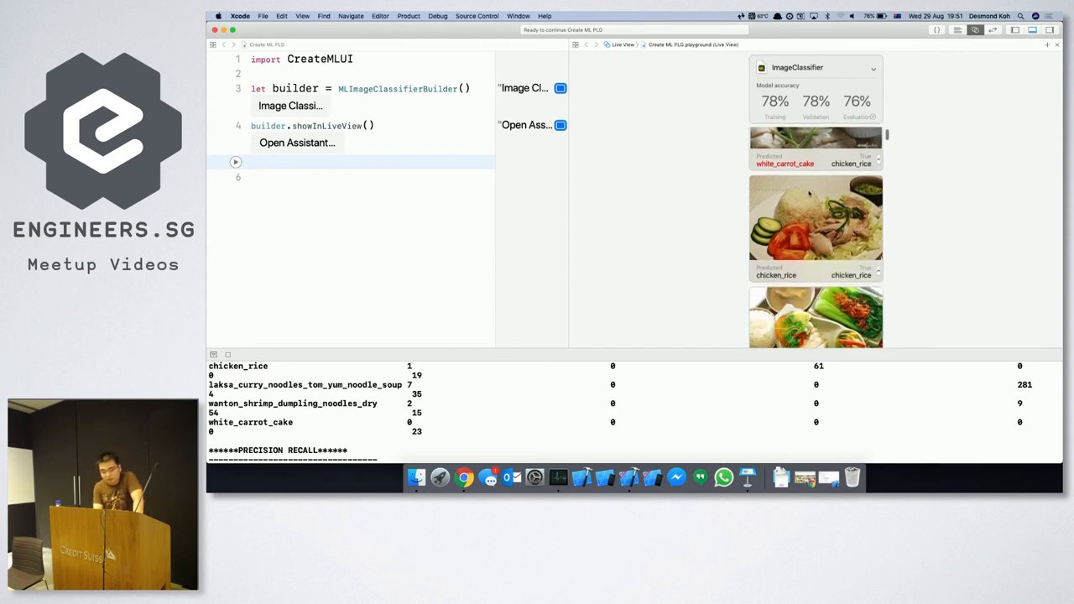
scroll("down", 3)
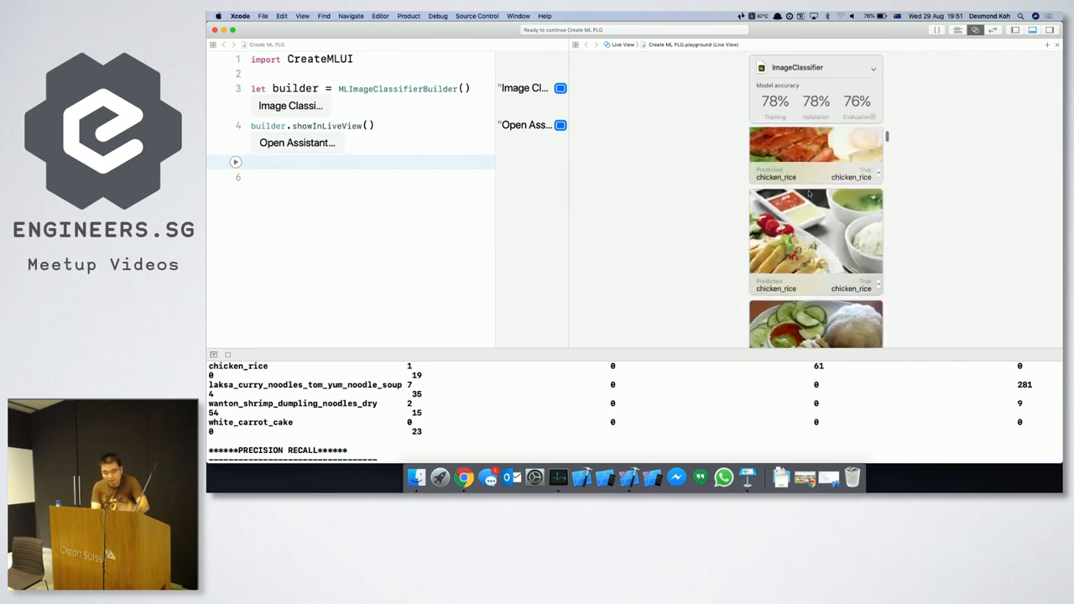
scroll("down", 3)
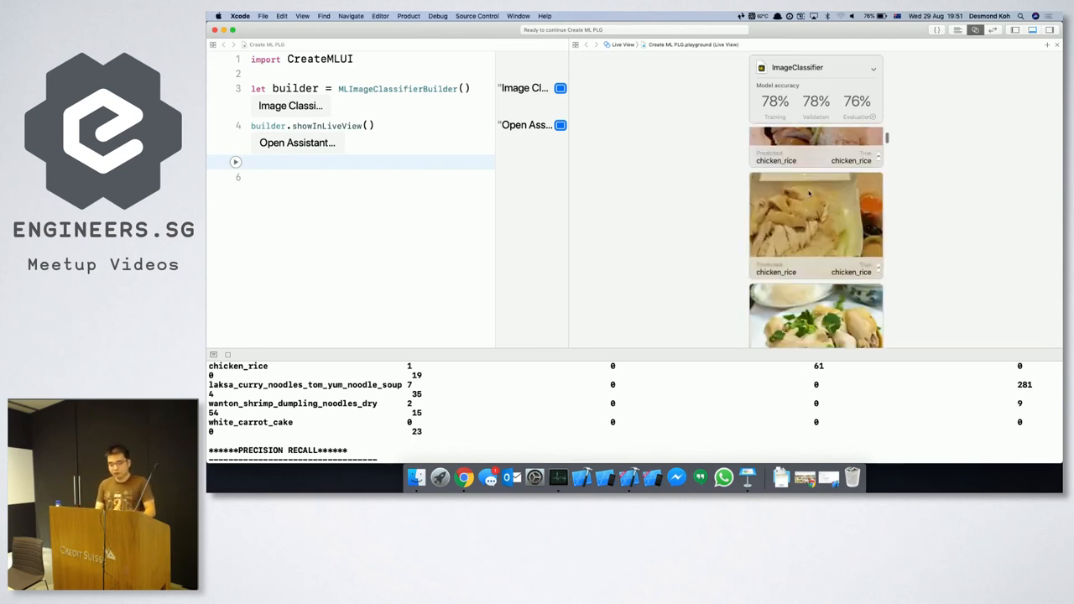
scroll("down", 3)
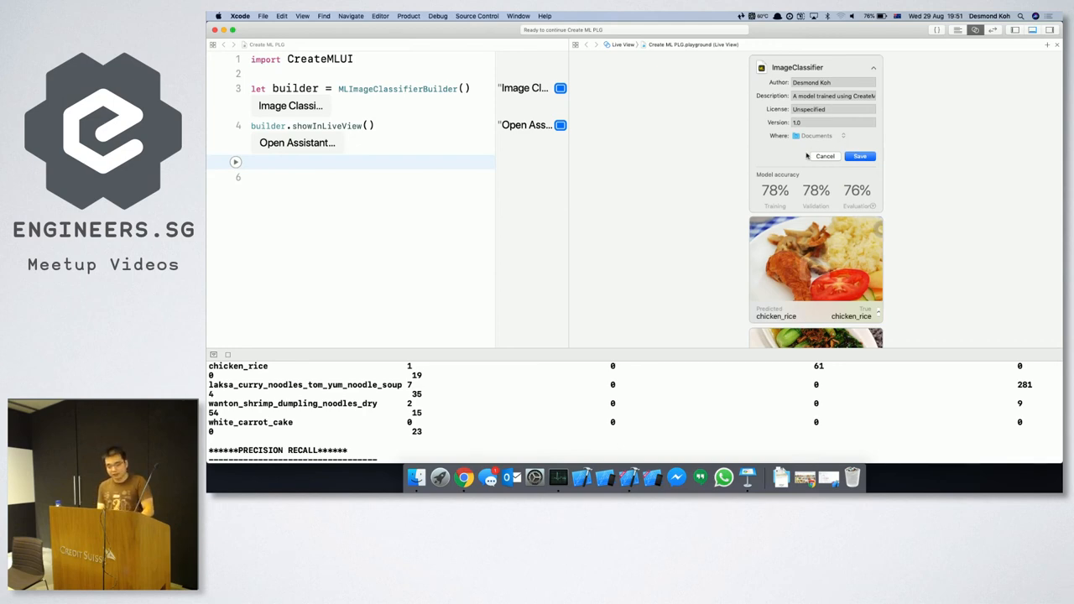
mouse_move(830, 150)
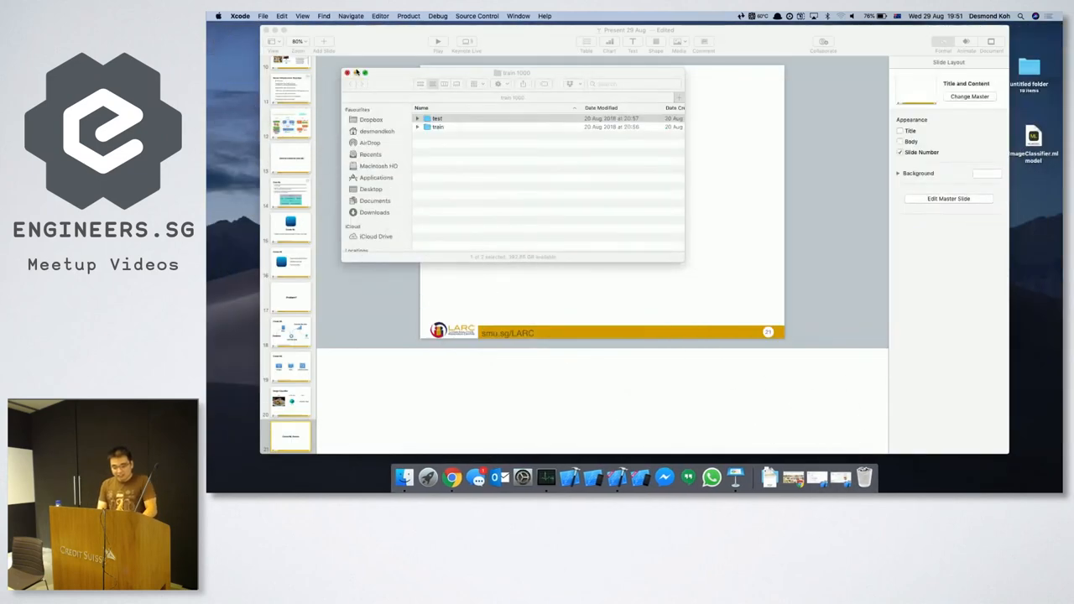
Switch from the Create ML playground to the ImageCheck project window via the Window menu.
left_click(348, 77)
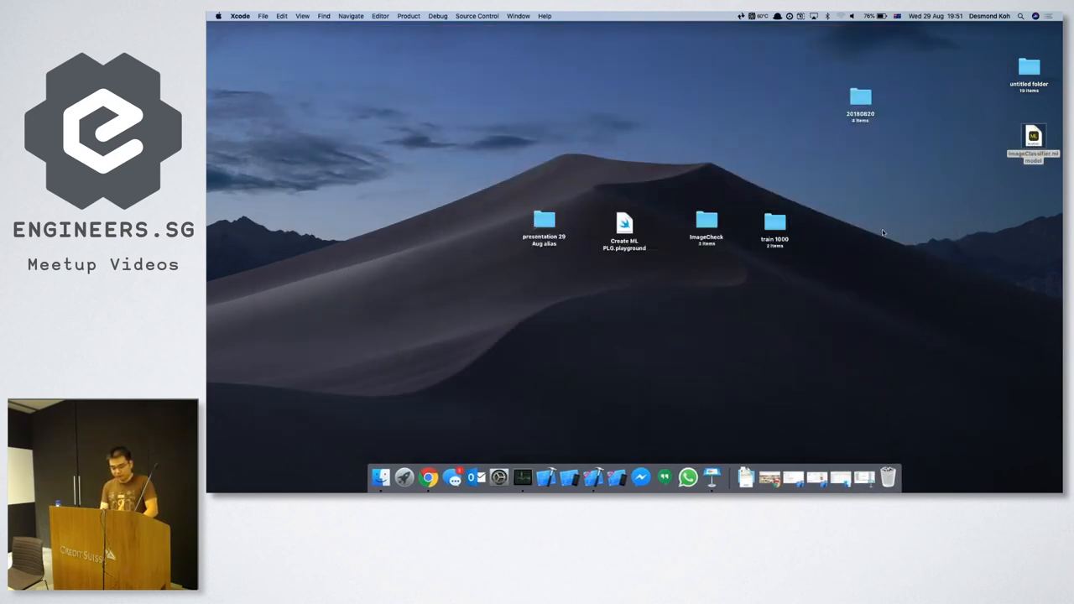
left_click_drag(1033, 143, 856, 226)
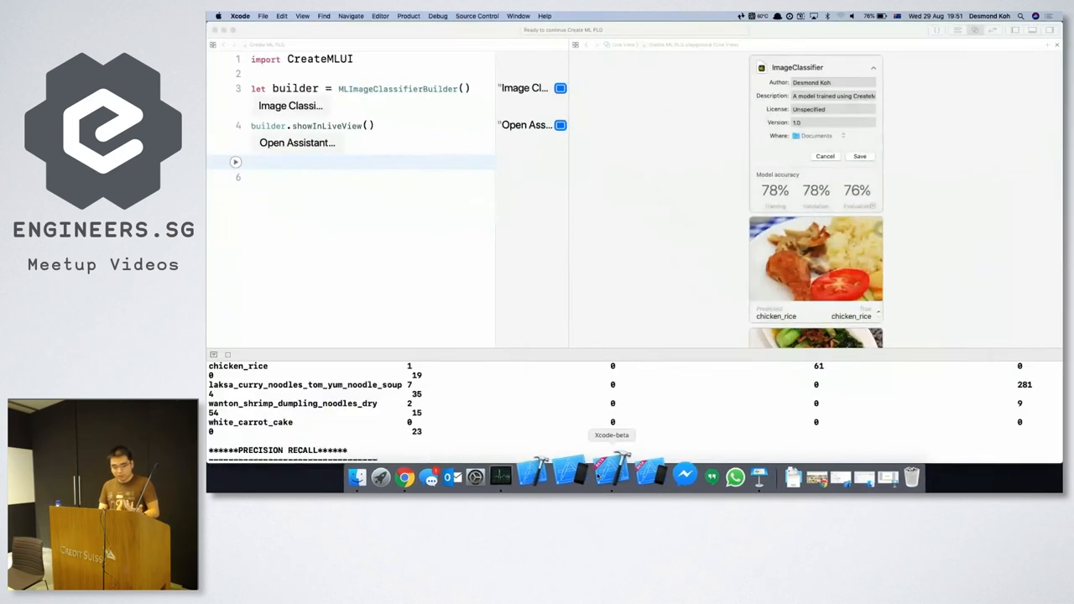
left_click(517, 15)
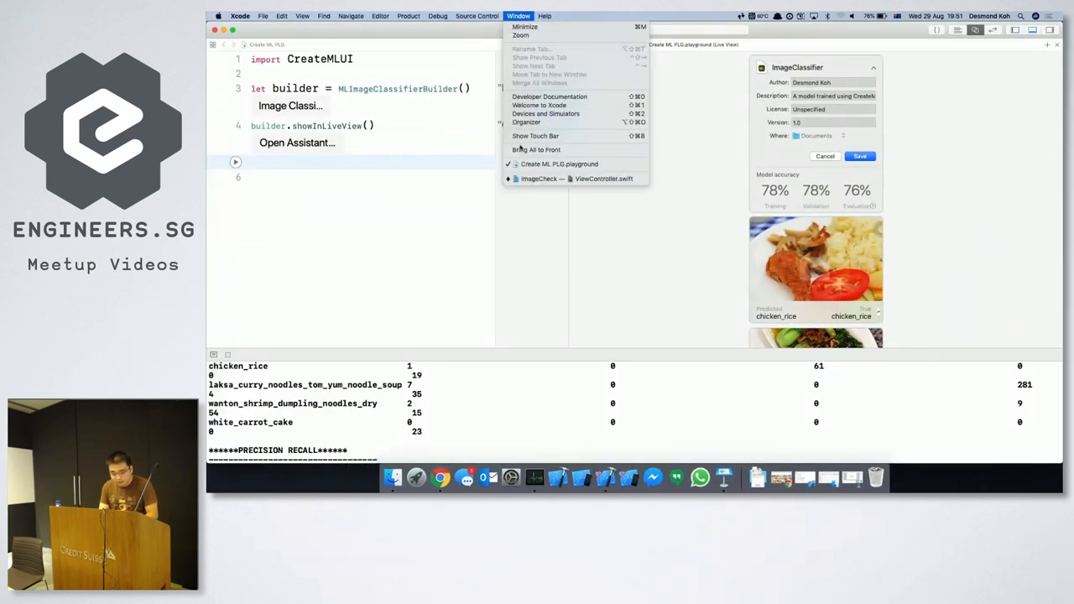
left_click(578, 179)
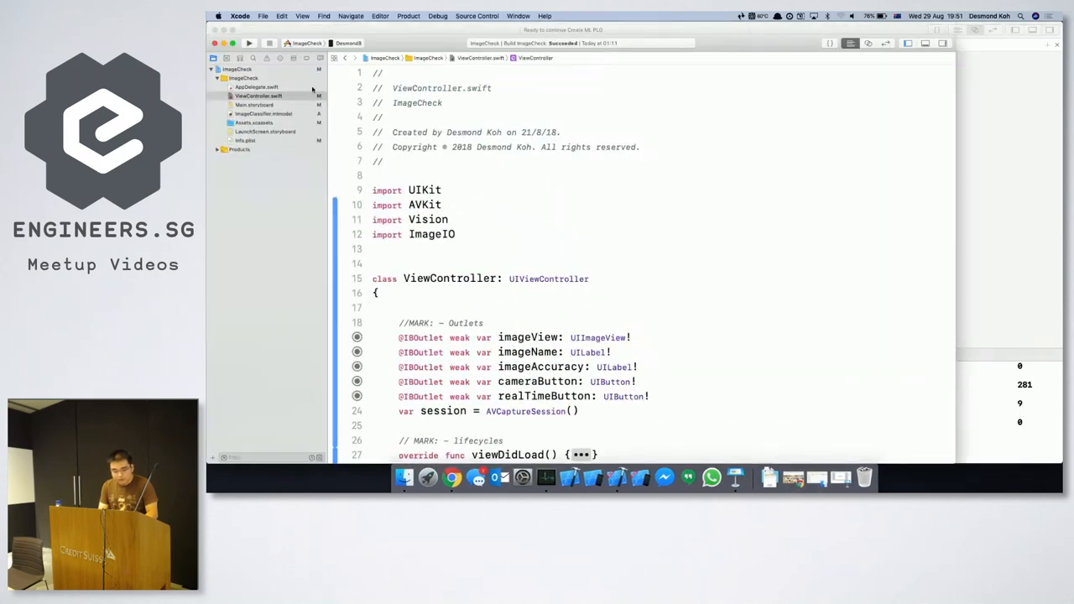
left_click(261, 114)
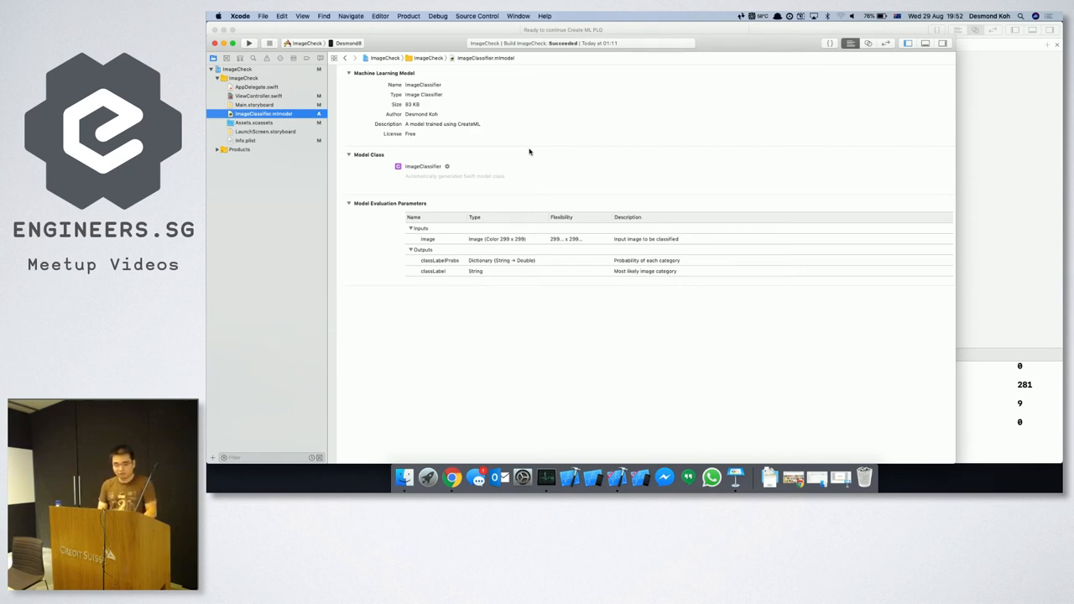
mouse_move(538, 229)
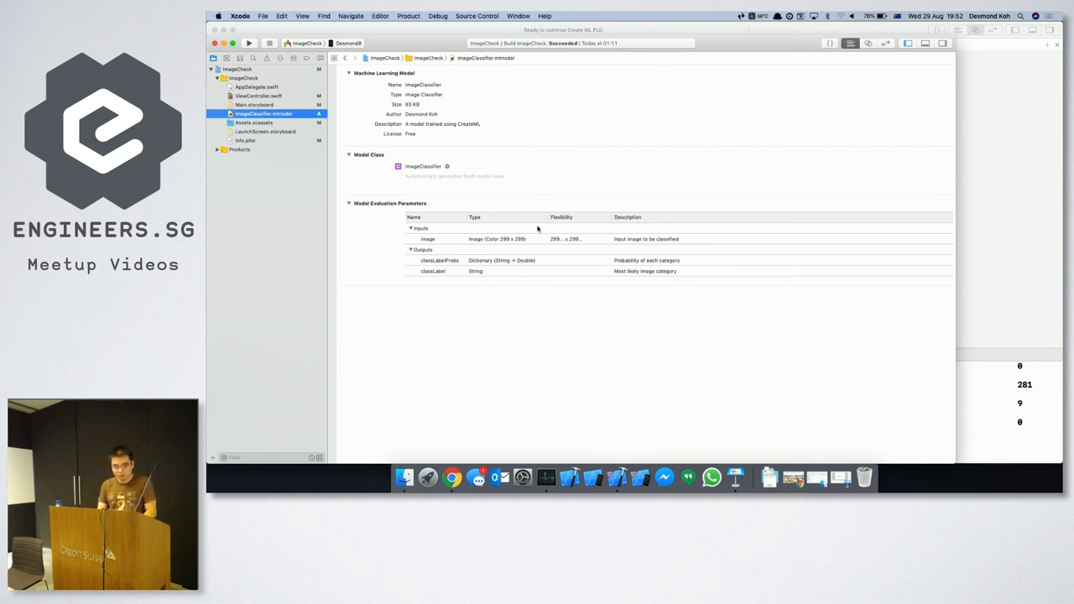
mouse_move(347, 130)
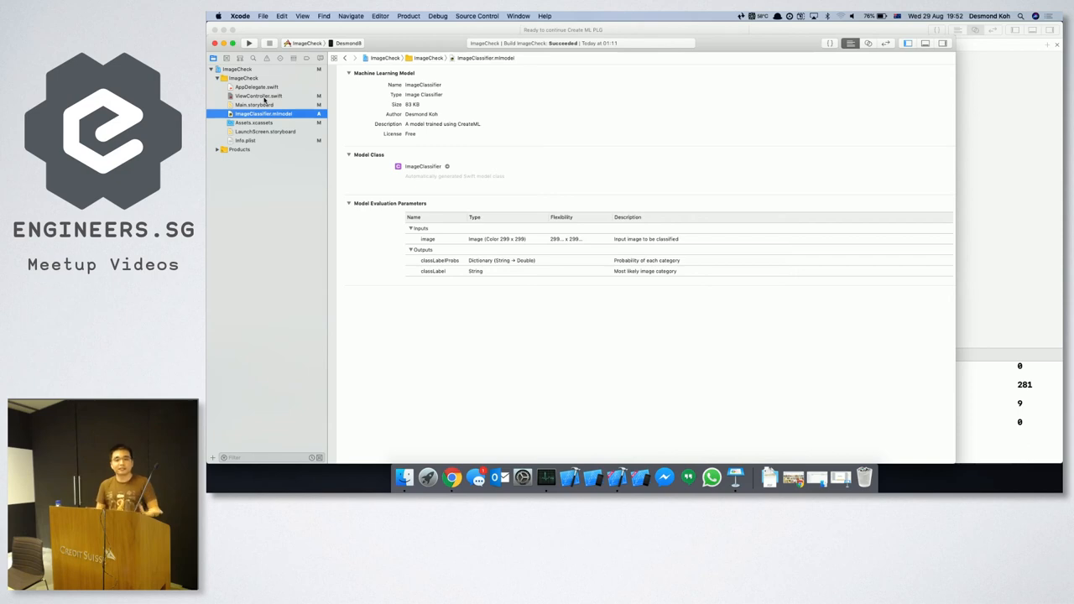
left_click(265, 96)
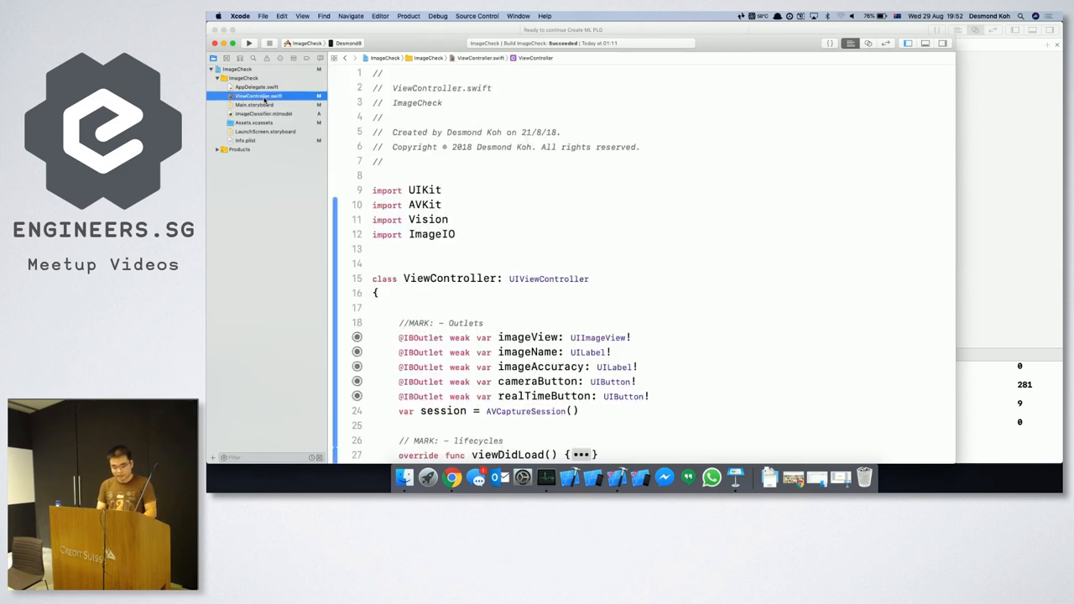
scroll("down", 3)
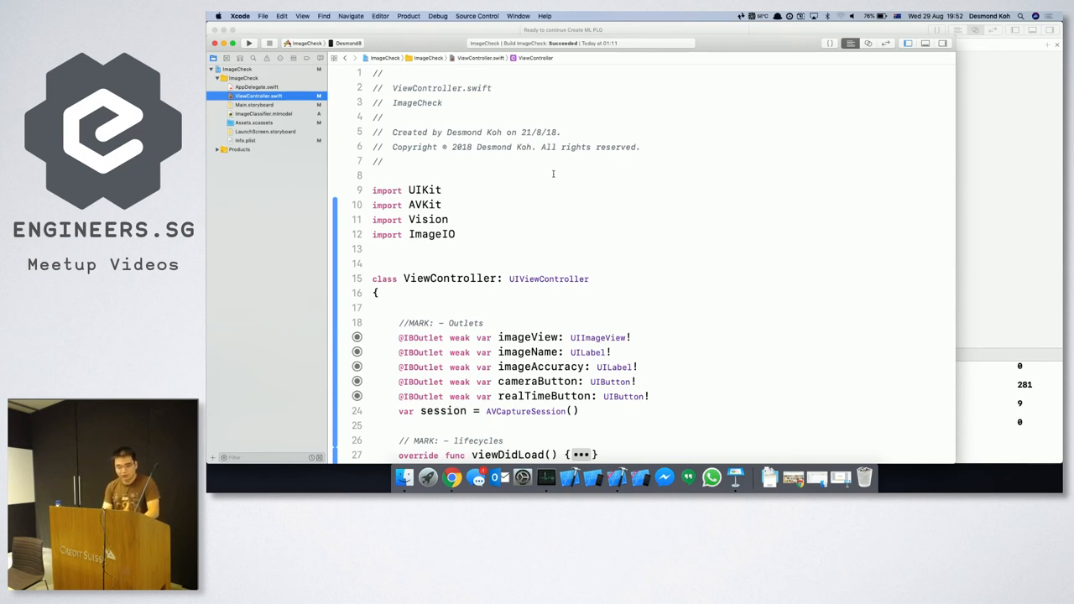
mouse_move(413, 204)
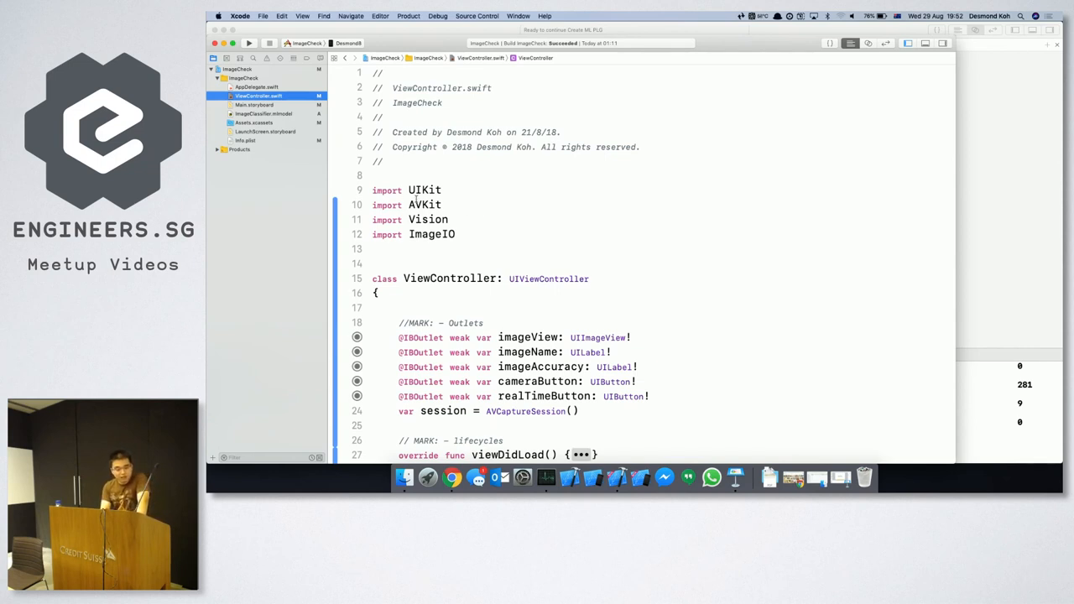
double_click(425, 205)
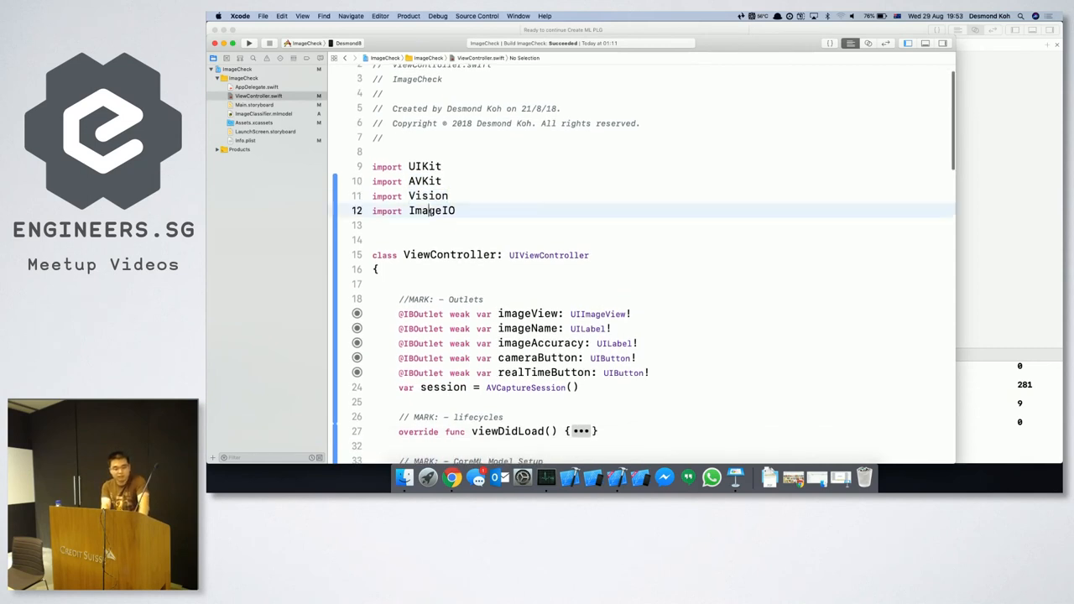
double_click(432, 211)
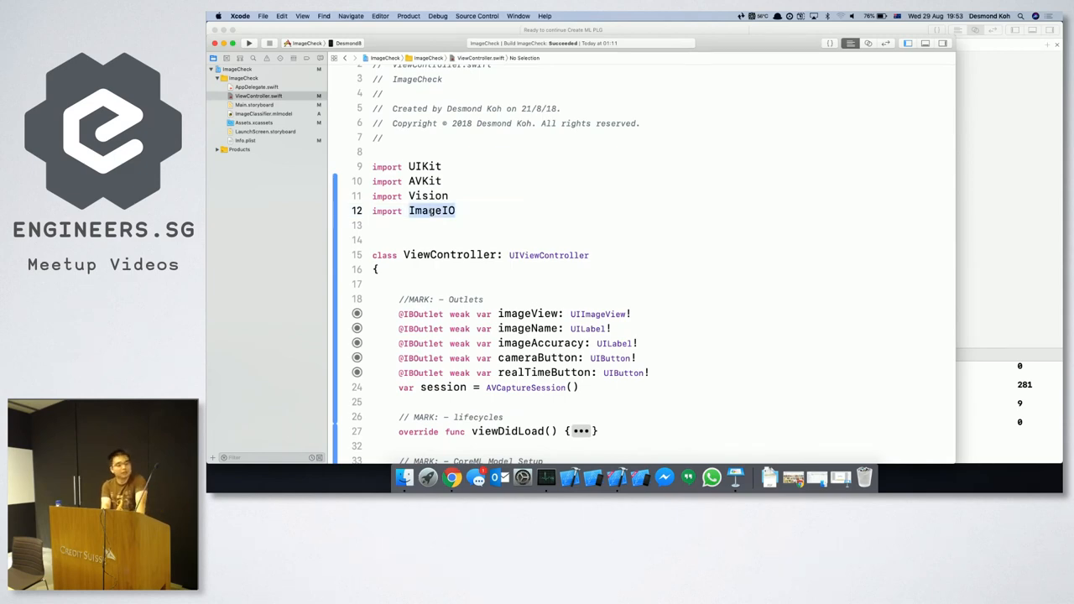
scroll("down", 3)
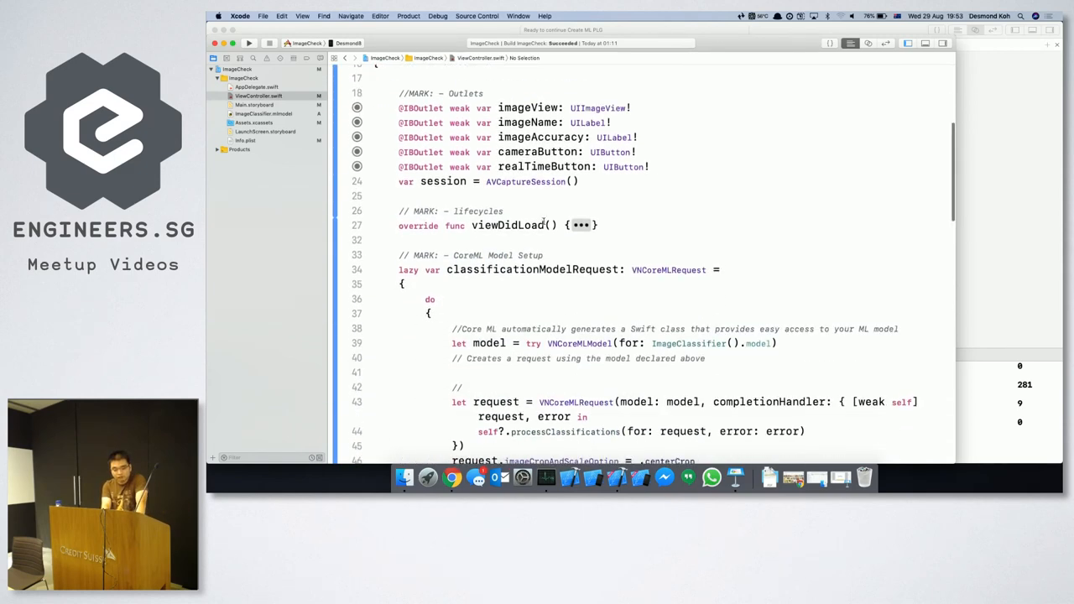
scroll("down", 3)
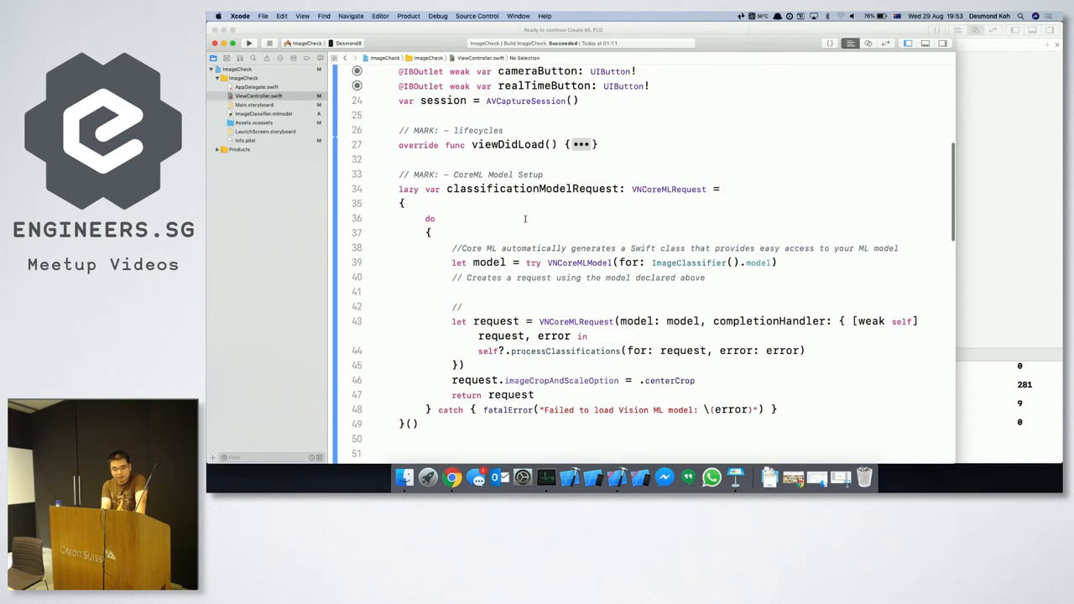
scroll("down", 3)
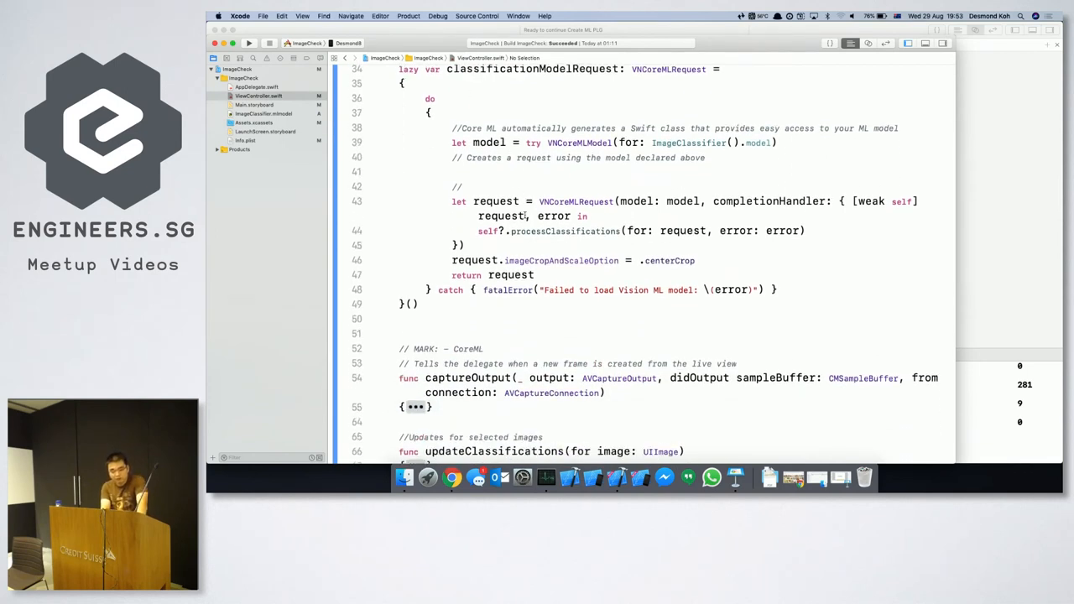
scroll("down", 3)
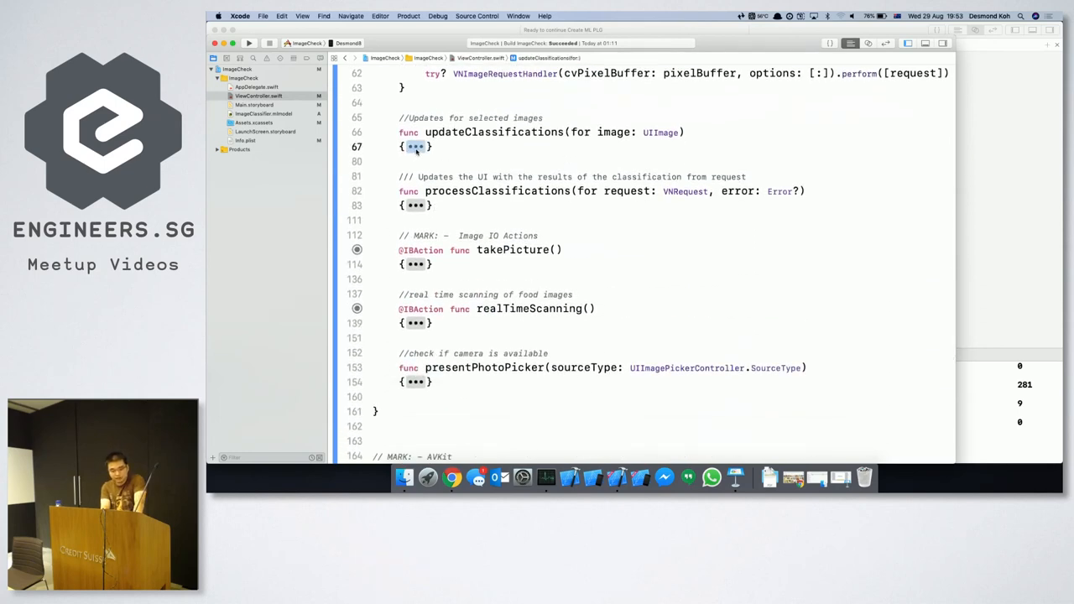
left_click(414, 147)
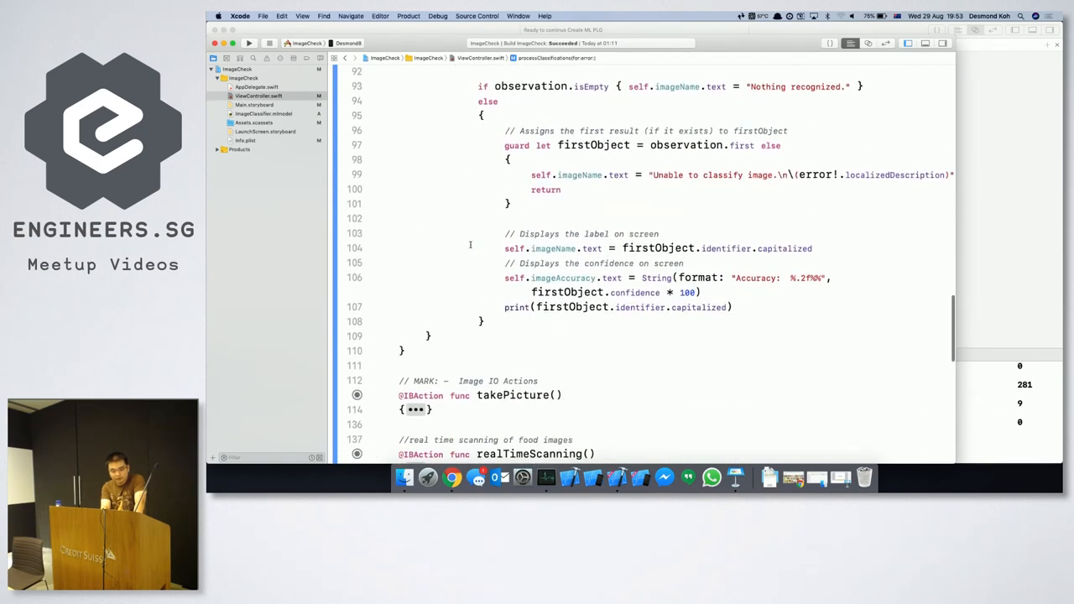
scroll("down", 3)
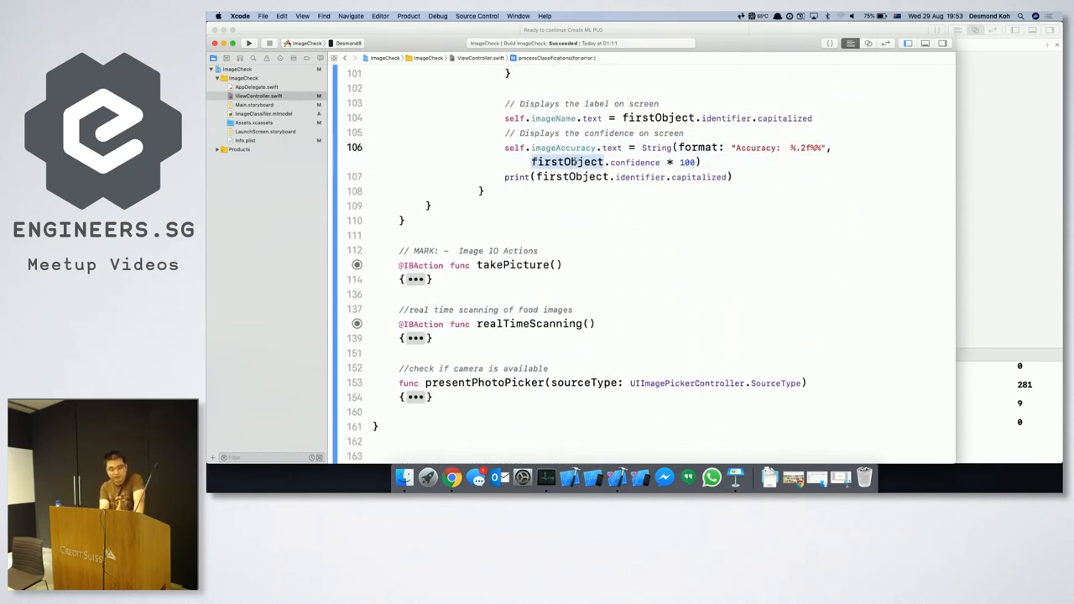
scroll("down", 3)
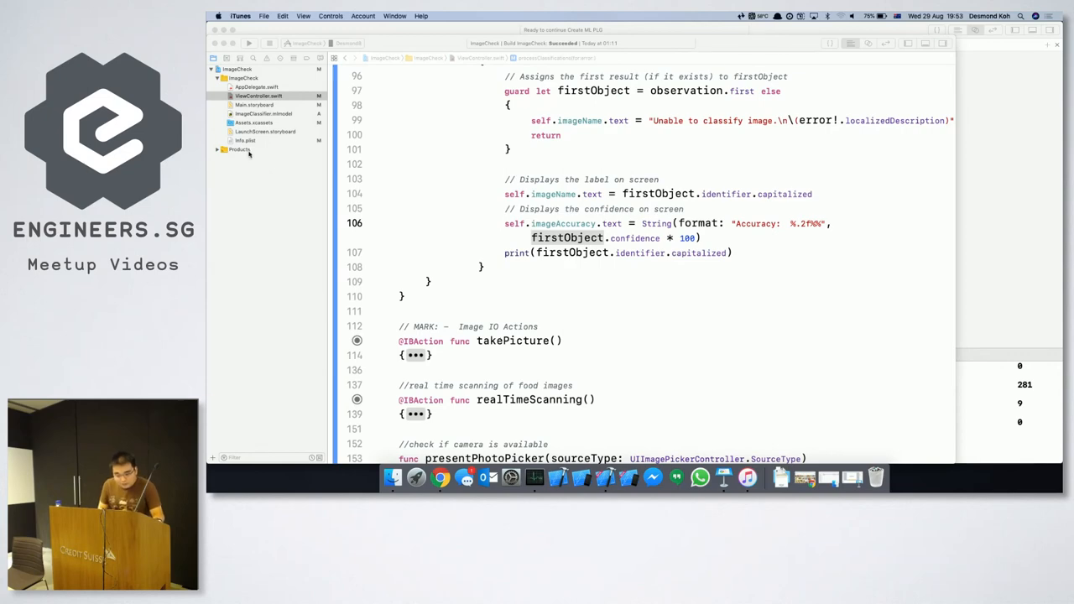
mouse_move(468, 181)
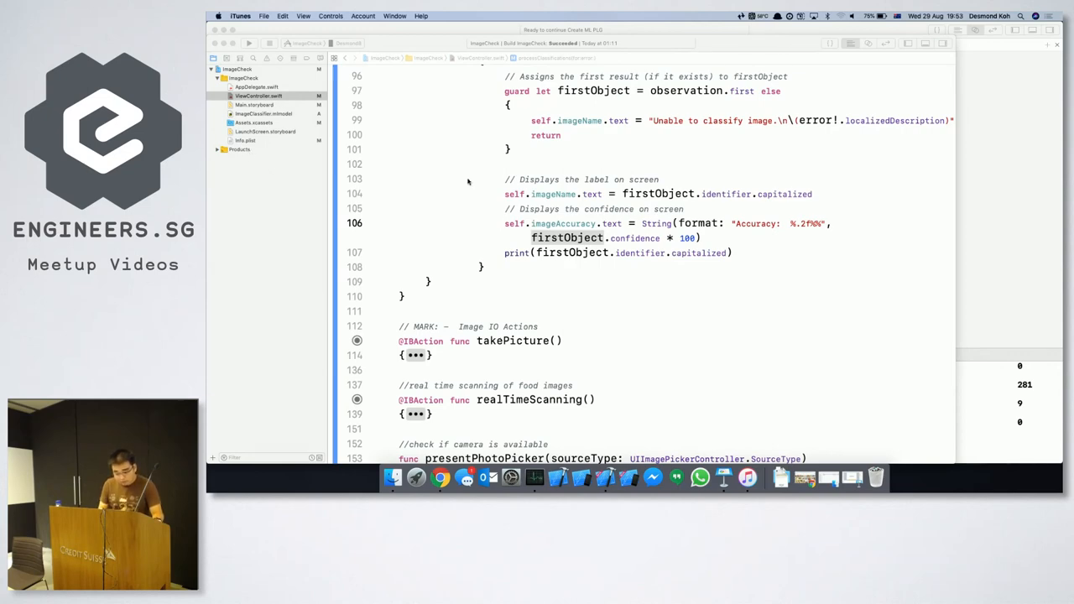
scroll("down", 3)
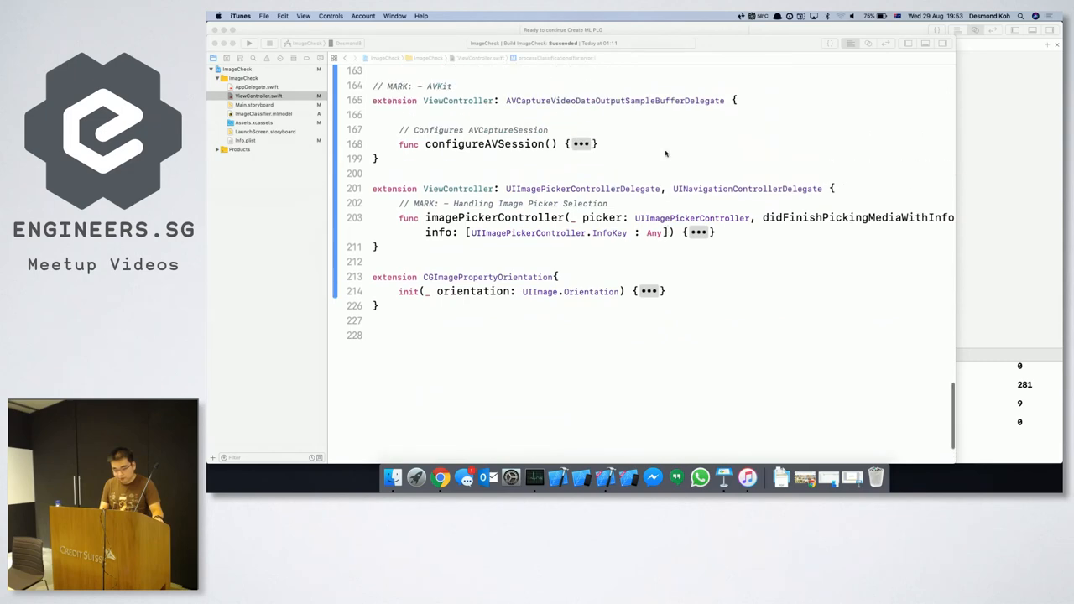
Unfold configureAVSession to show its camera and 1080p preset code, then list run destinations.
left_click(696, 232)
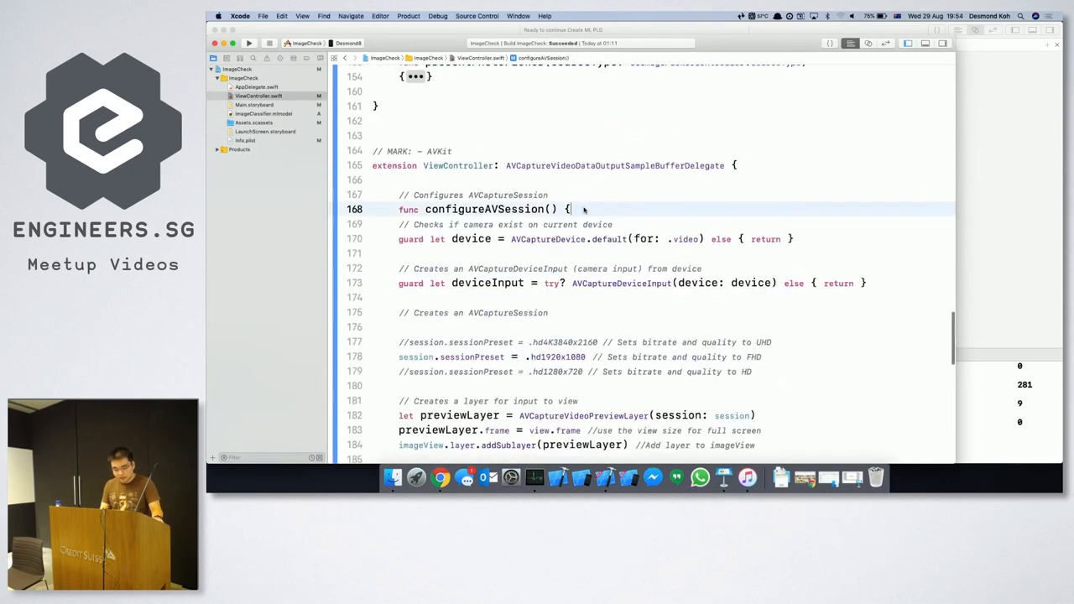
scroll("down", 3)
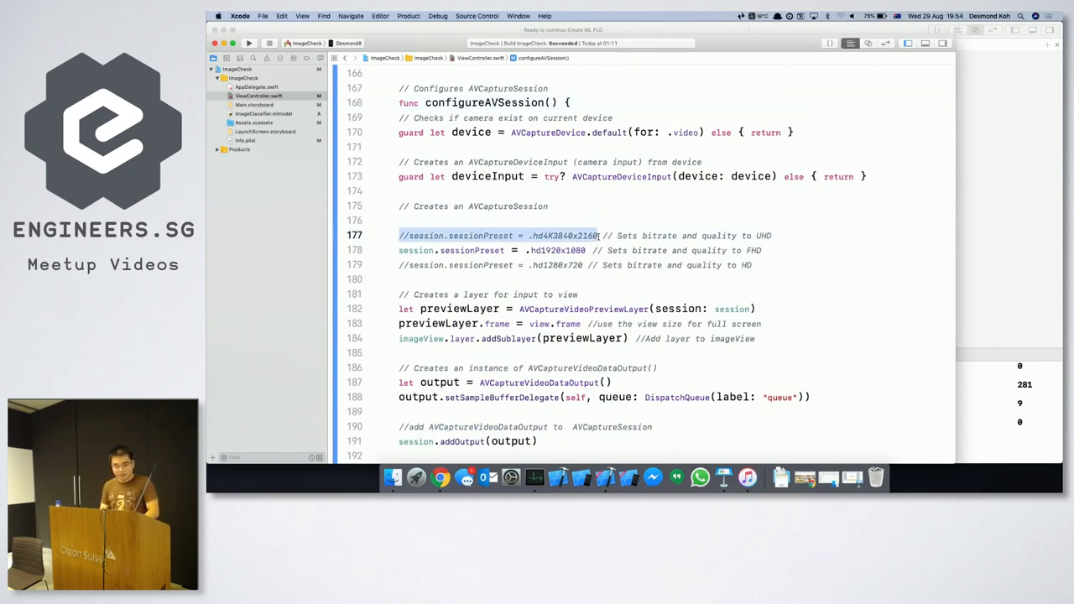
left_click(302, 43)
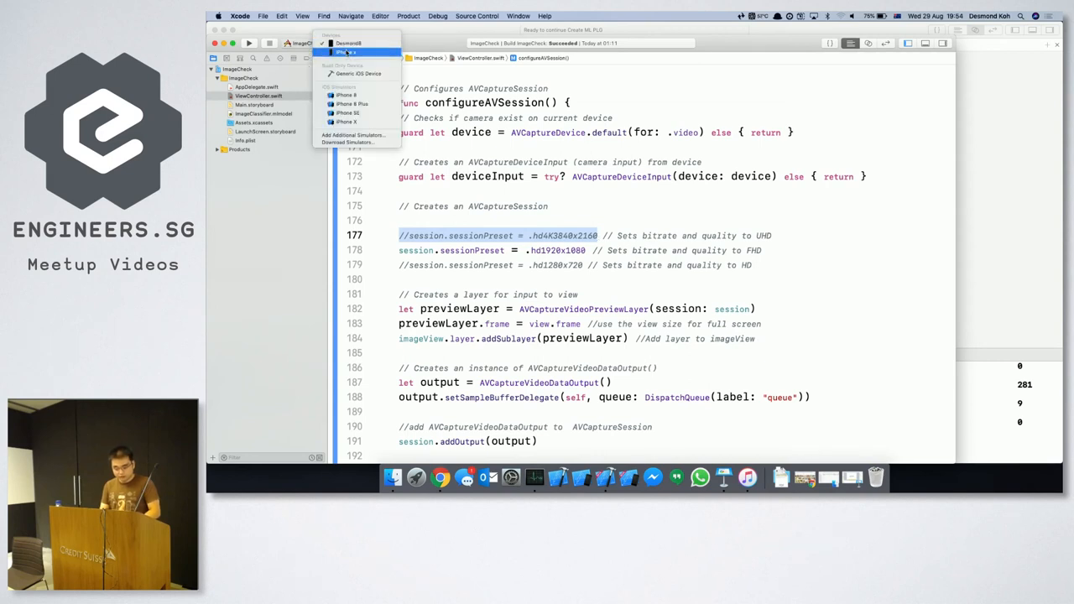
Run ImageCheck on the iPhone X and launch QuickTime Player.
left_click(334, 52)
type("qui")
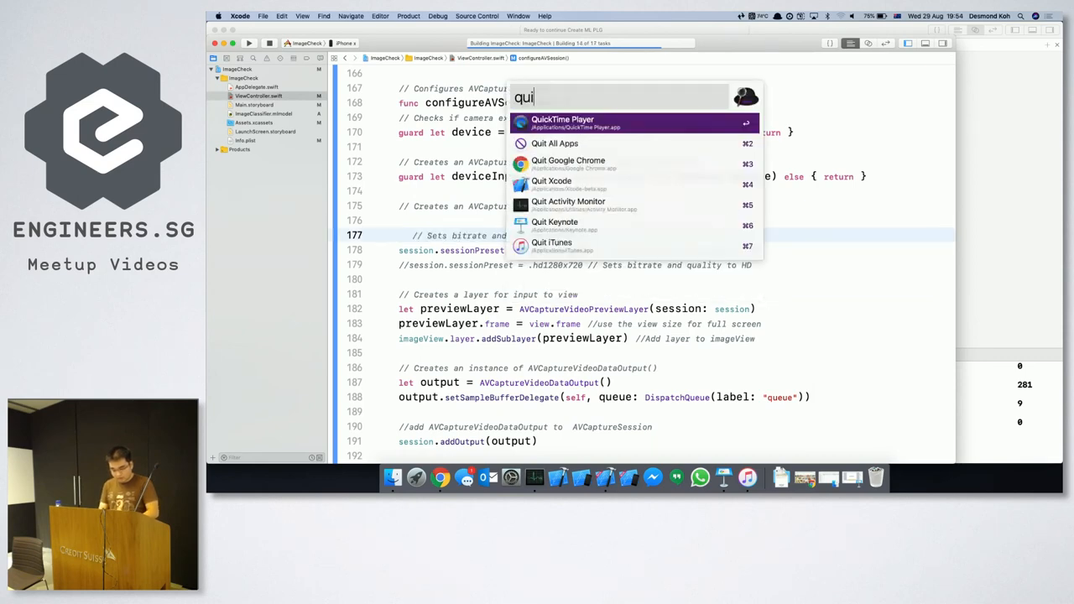
left_click(558, 125)
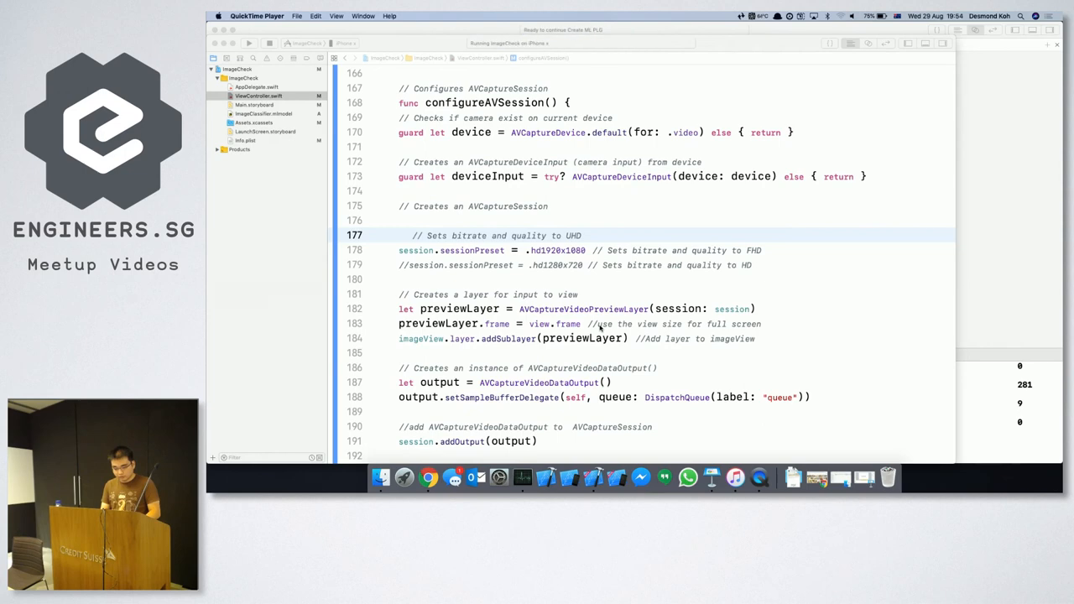
mouse_move(750, 477)
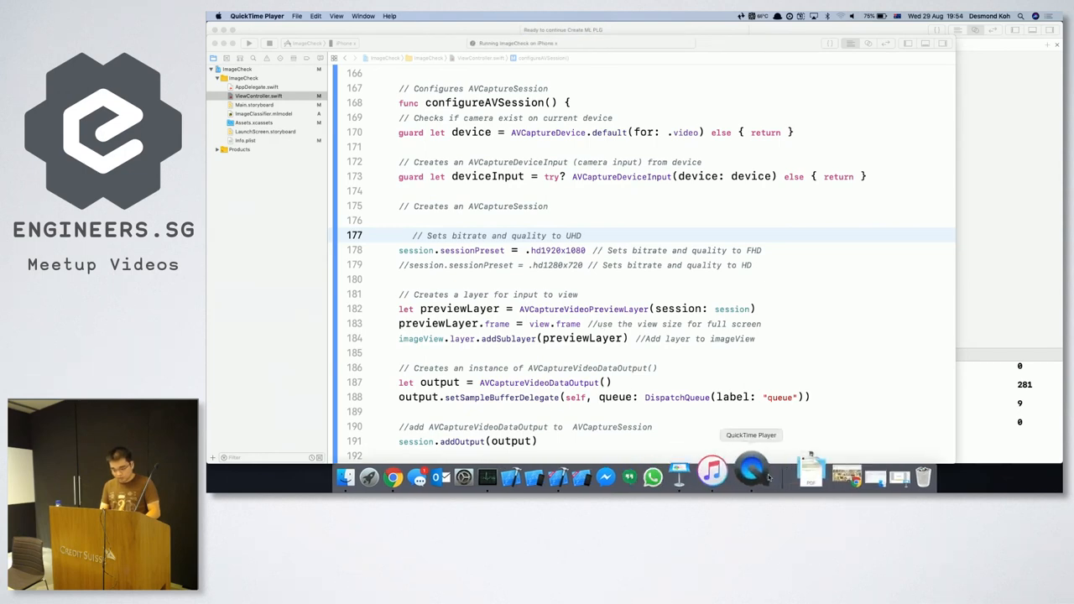
Start a new QuickTime movie recording and allow microphone access.
left_click(297, 16)
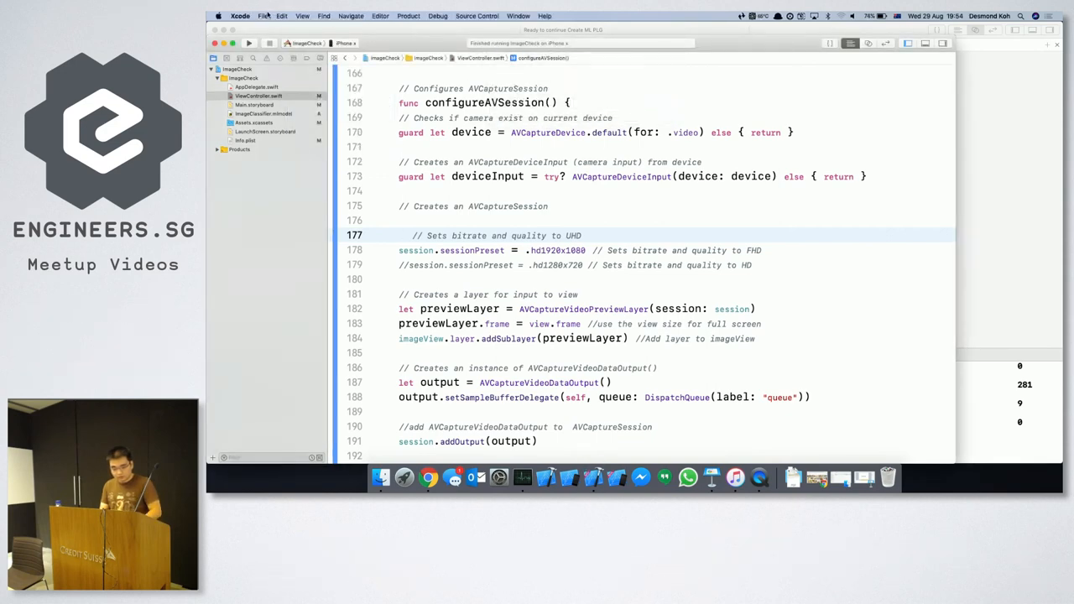
left_click(268, 16)
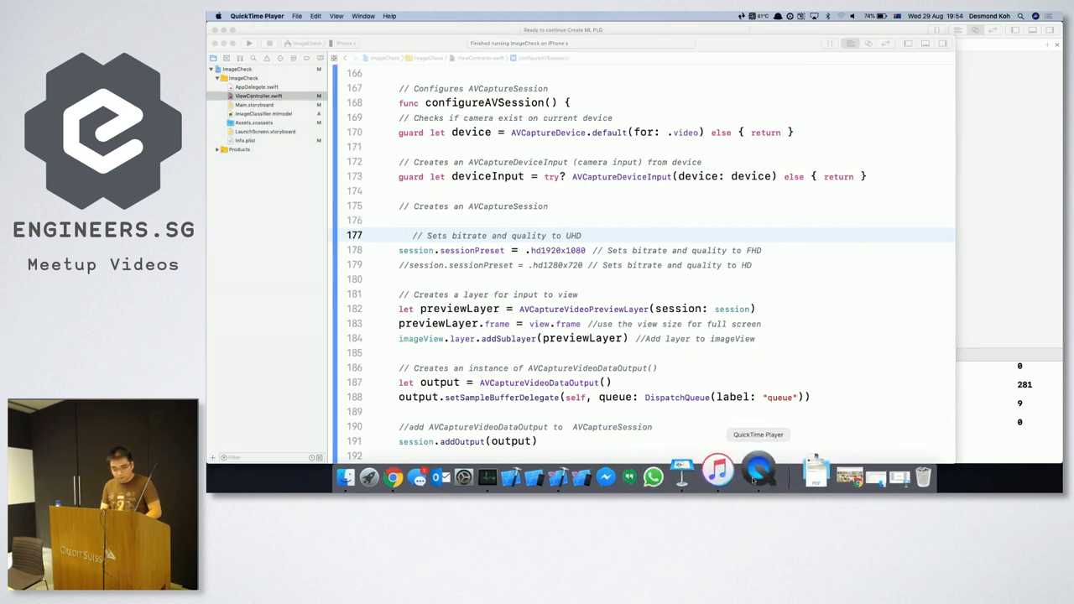
left_click(295, 15)
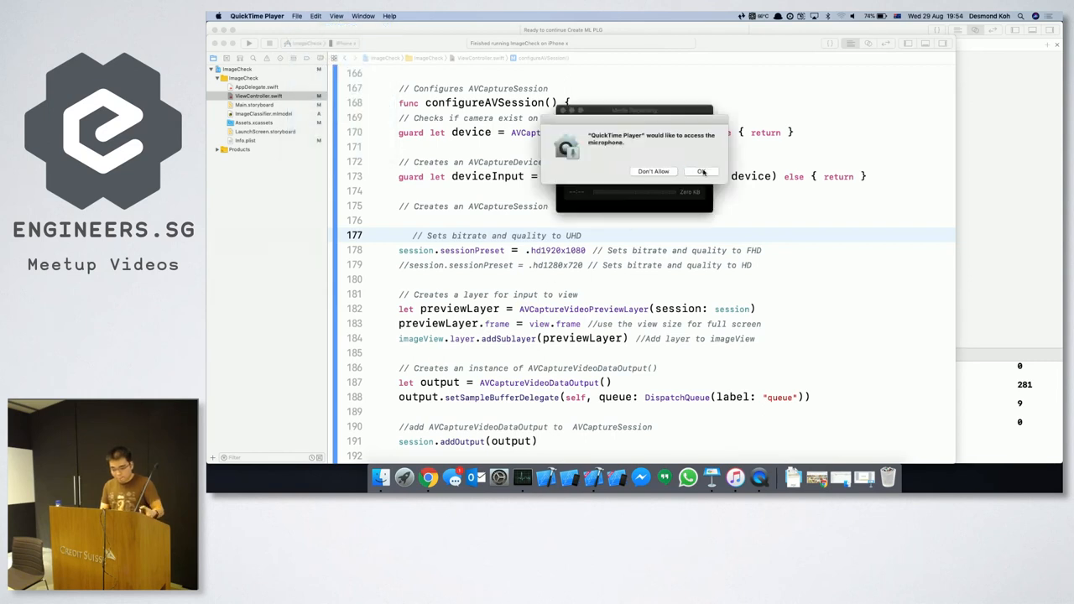
left_click(701, 172)
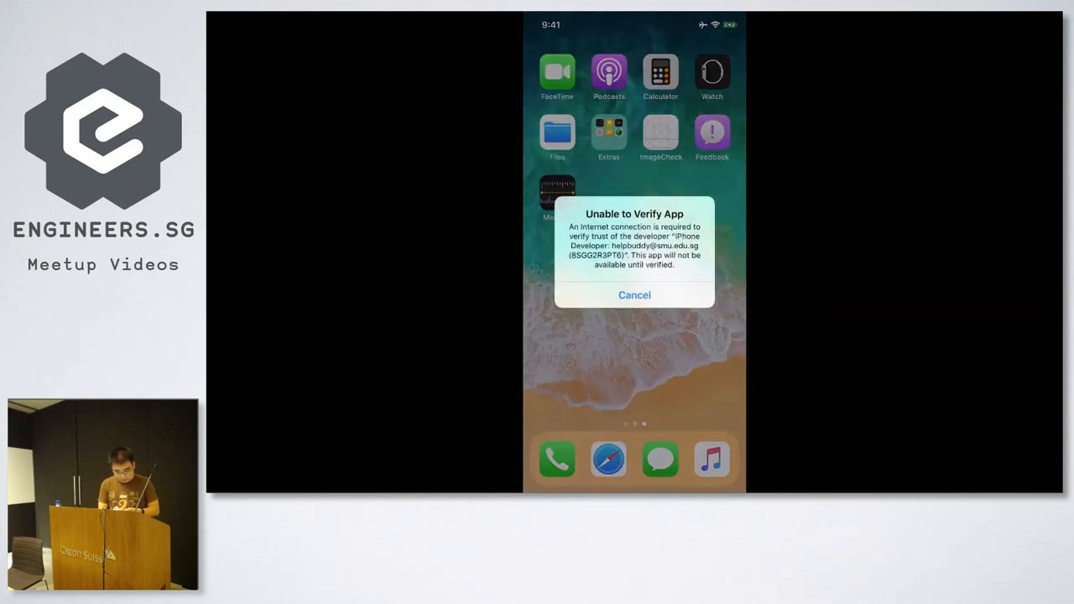
Choose the iPhone as the recording source to mirror its screen live.
left_click(635, 294)
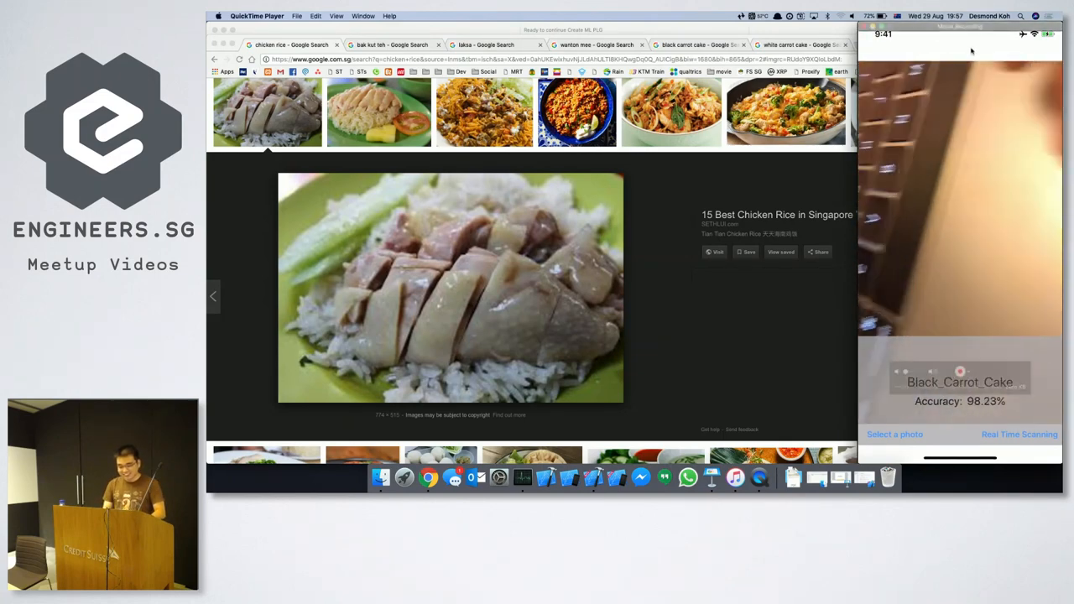
Show the chicken rice scan result, then bring up bak kut teh image results.
left_click(395, 45)
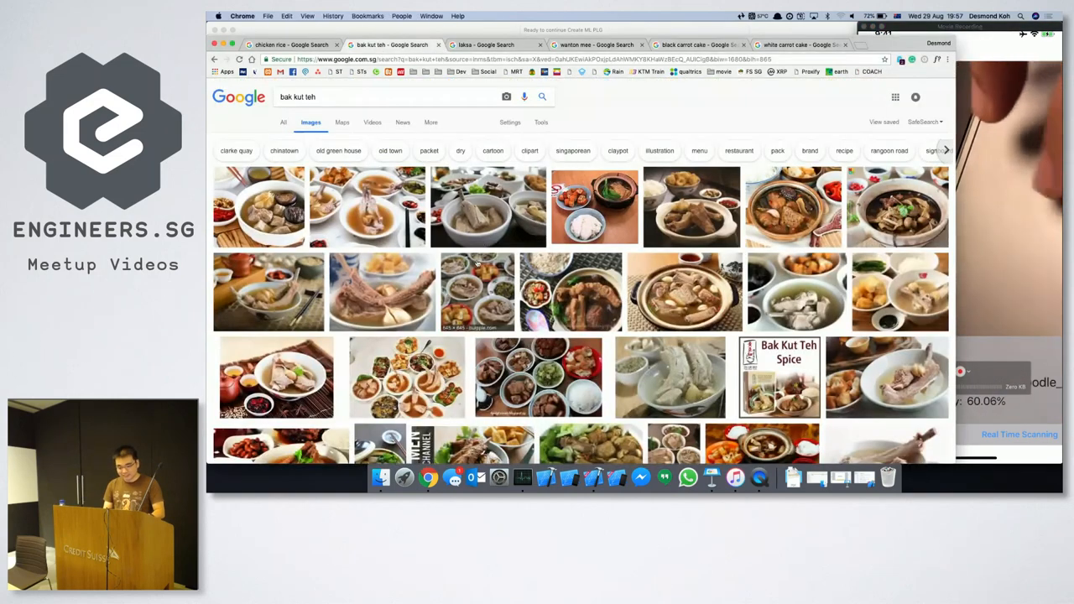
Let the phone classify the bak kut teh images, then return to Keynote.
left_click(486, 207)
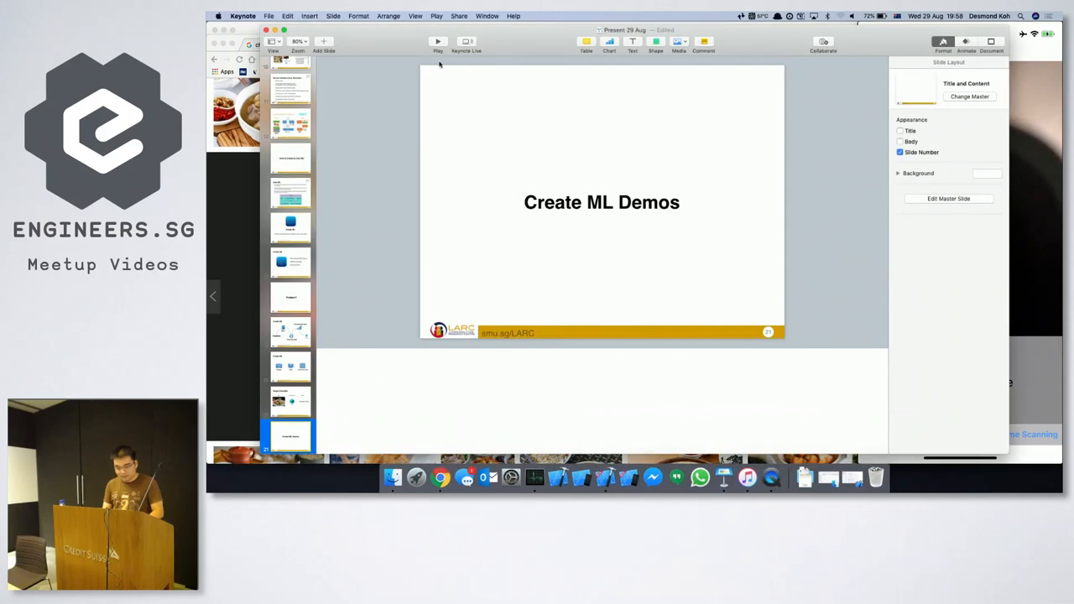
Play the slideshow and advance past the quote slide to 'Thank You! Questions?'.
left_click(436, 41)
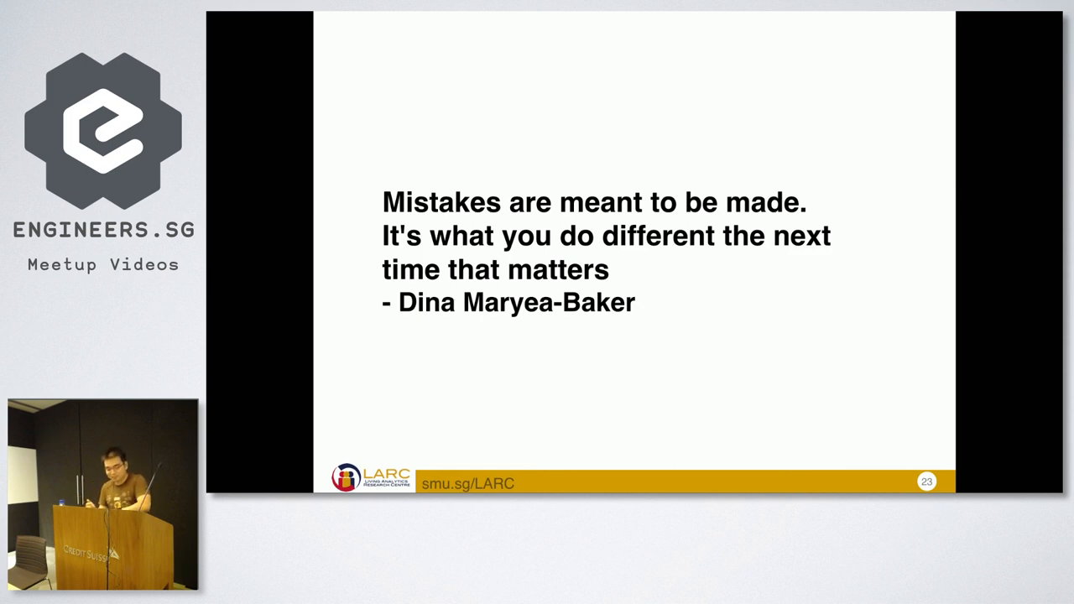
key("right")
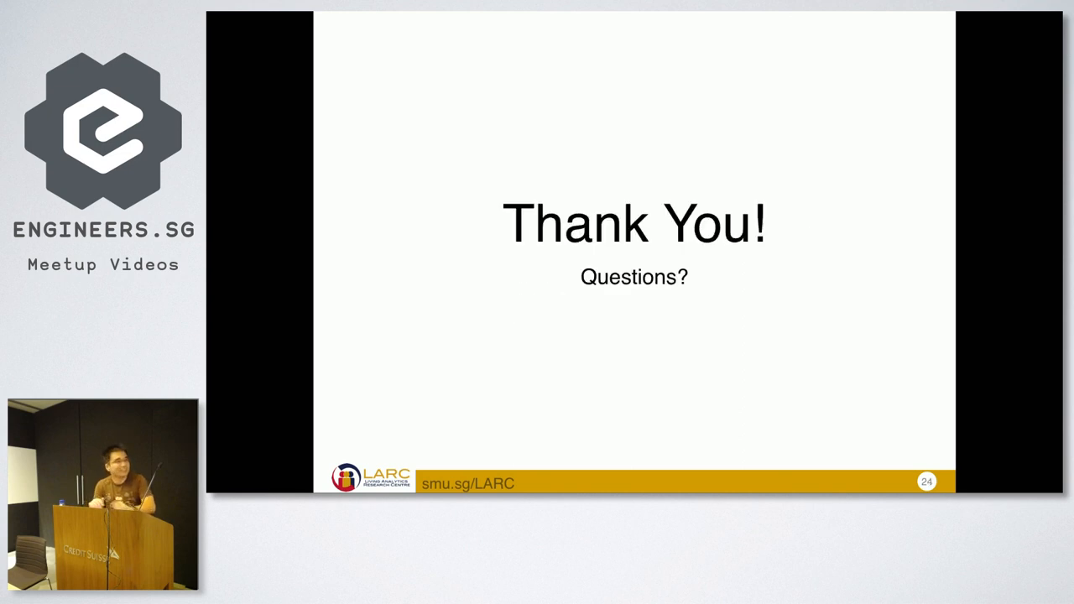